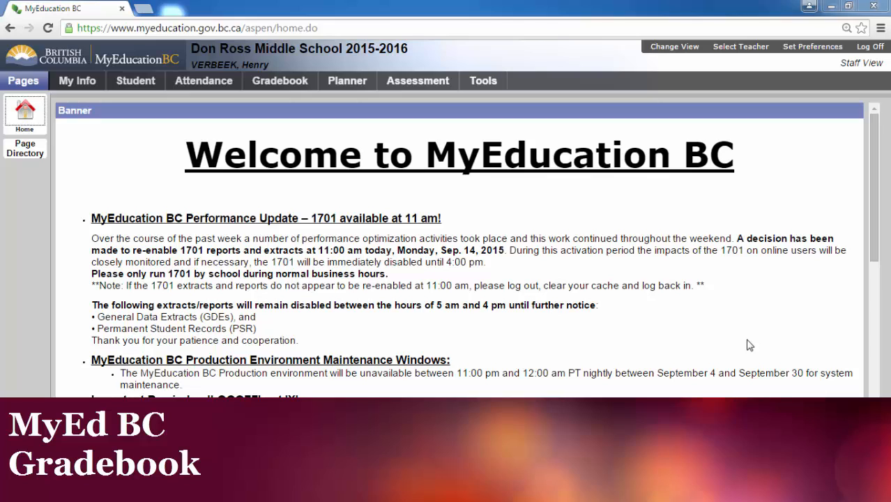
pyautogui.moveTo(732, 347)
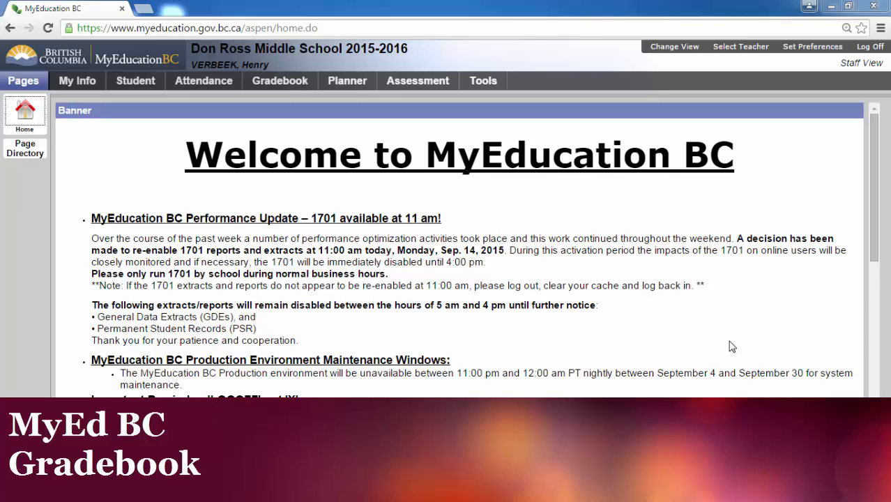
pyautogui.moveTo(728, 342)
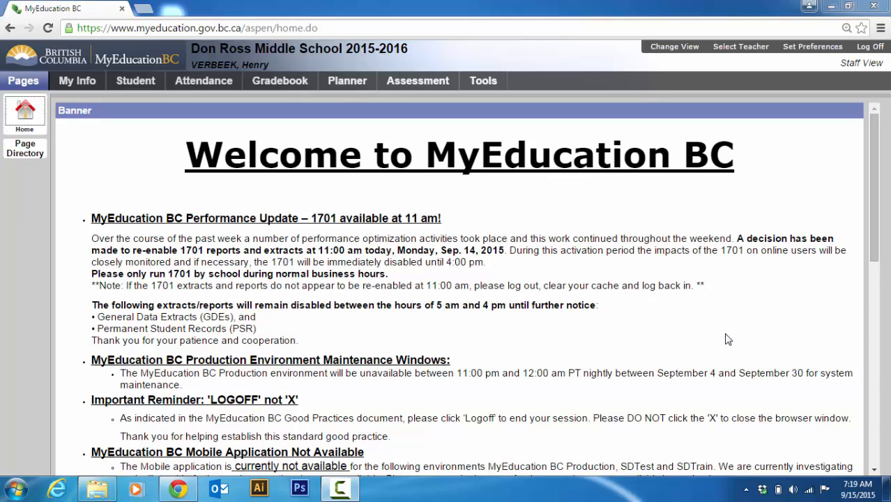
pyautogui.moveTo(883, 264)
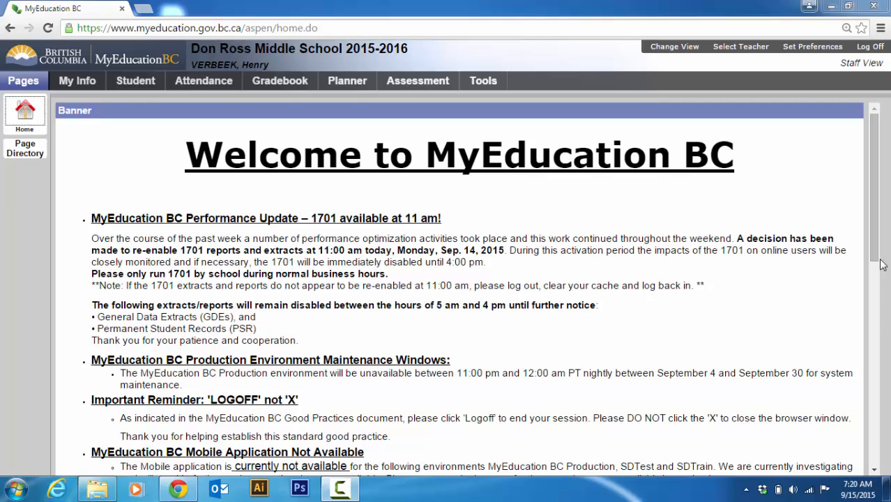
# Show the Gradebook preferences and confirm tab direction stays Down
pyautogui.click(812, 46)
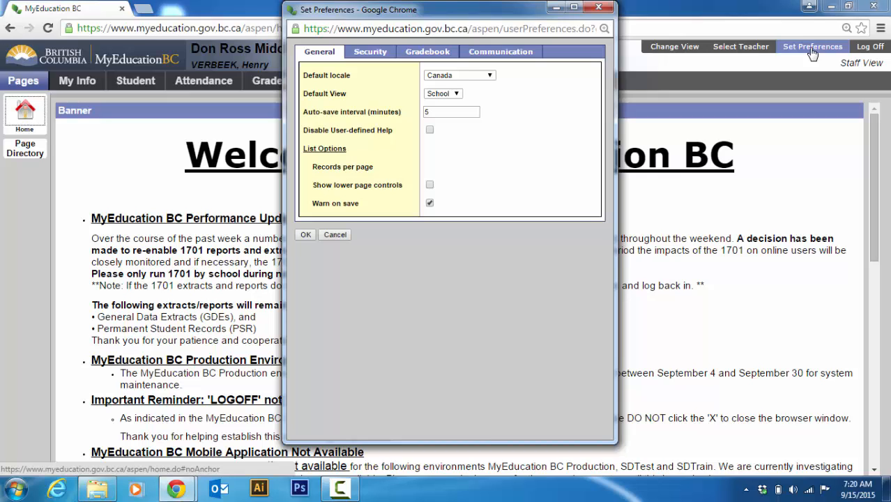
pyautogui.moveTo(428, 51)
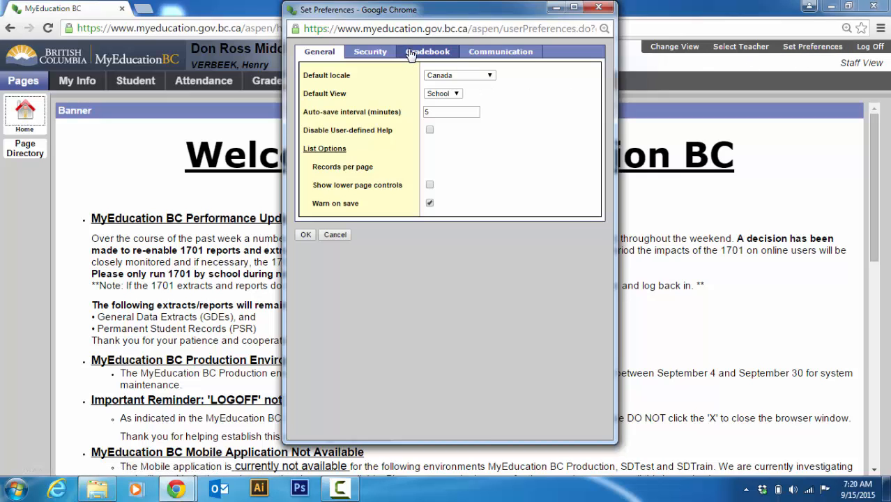
pyautogui.click(427, 51)
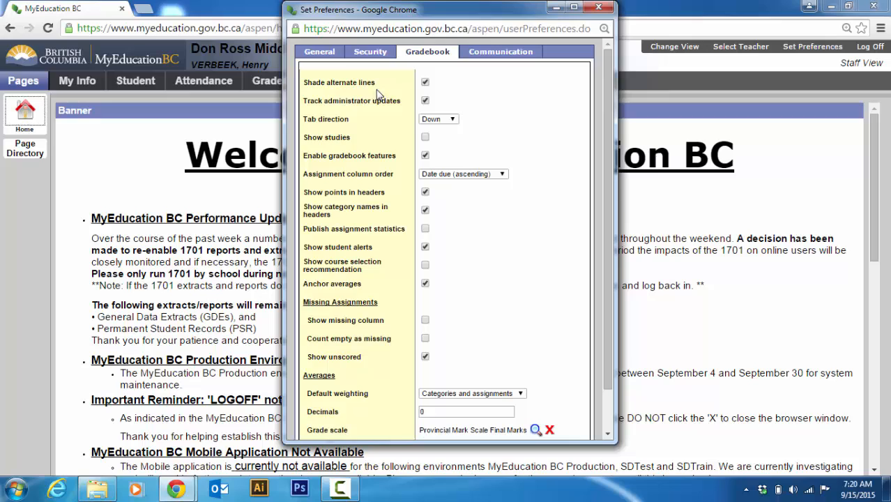
pyautogui.moveTo(344, 101)
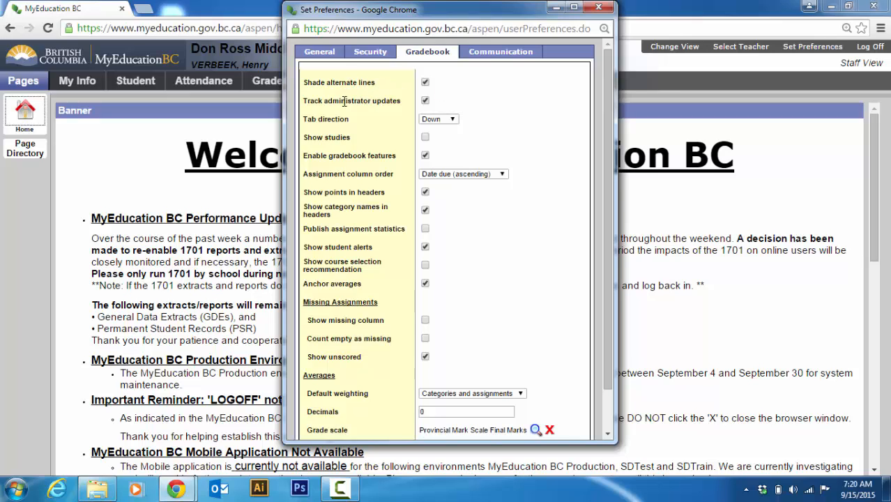
pyautogui.moveTo(374, 103)
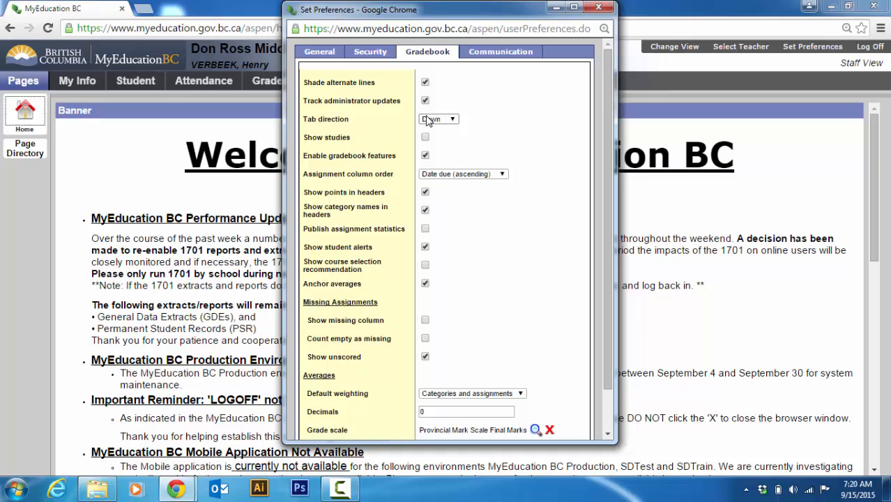
pyautogui.moveTo(444, 120)
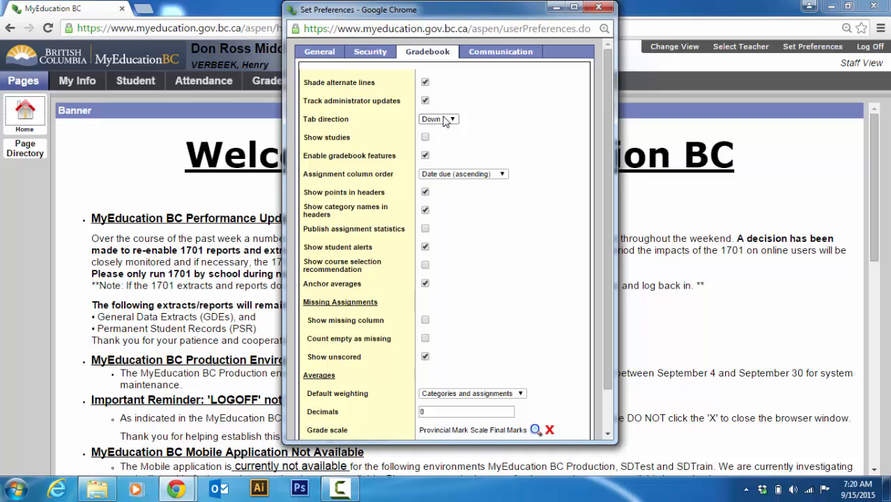
pyautogui.click(438, 119)
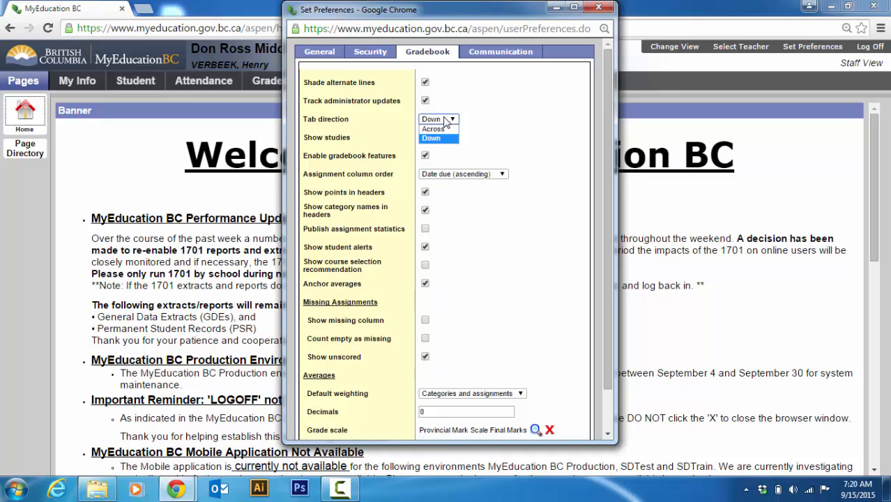
pyautogui.click(431, 137)
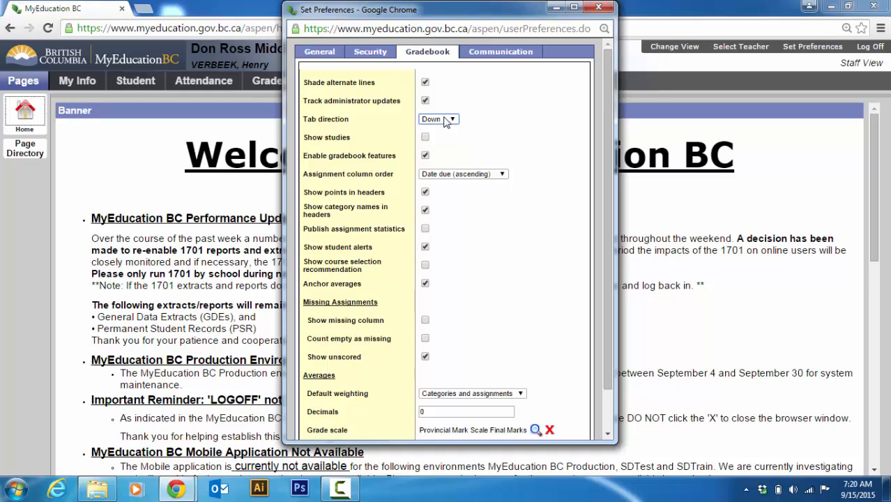
pyautogui.moveTo(435, 146)
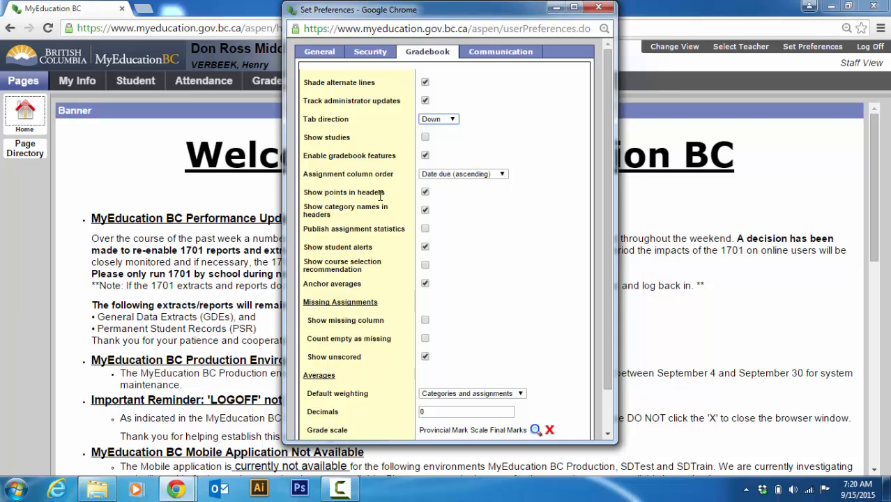
pyautogui.moveTo(315, 233)
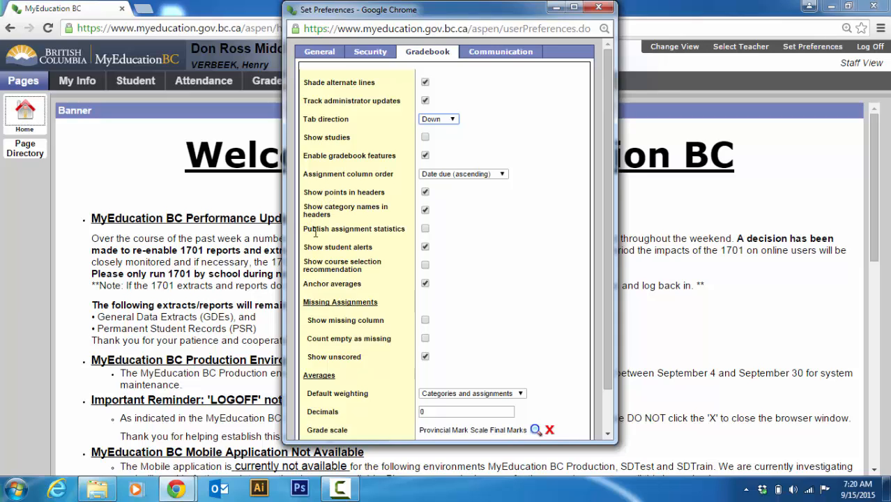
pyautogui.moveTo(311, 257)
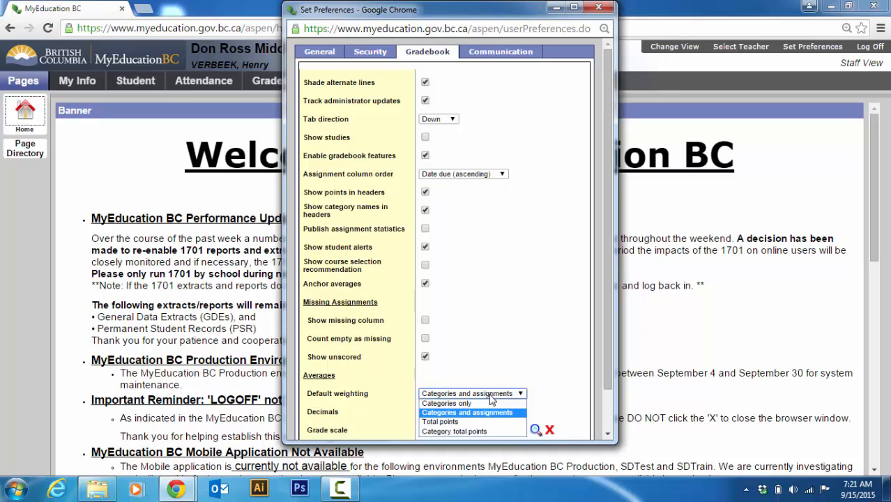
pyautogui.moveTo(518, 399)
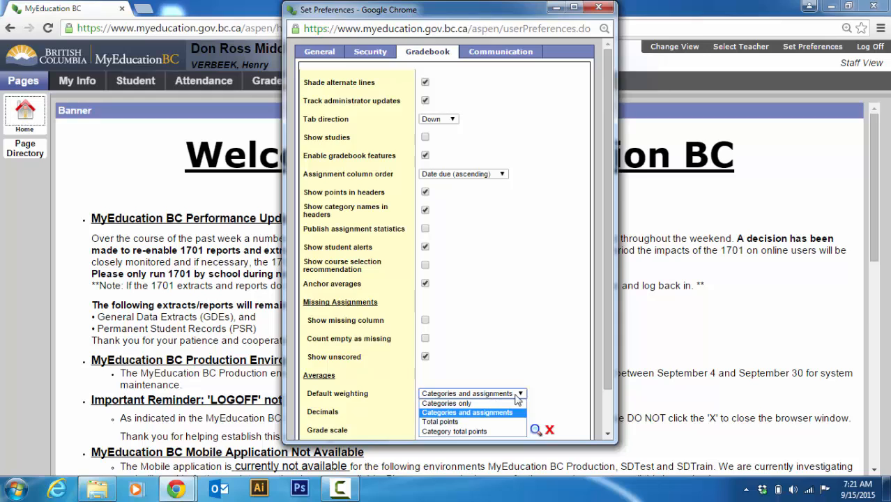
# Keep Categories and assignments weighting, enable cumulative average, and save the preferences
pyautogui.click(467, 412)
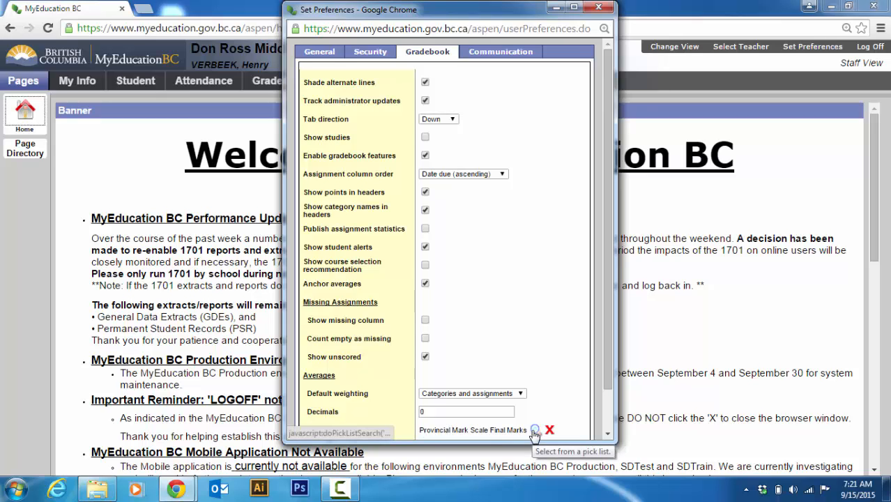
pyautogui.scroll(-3)
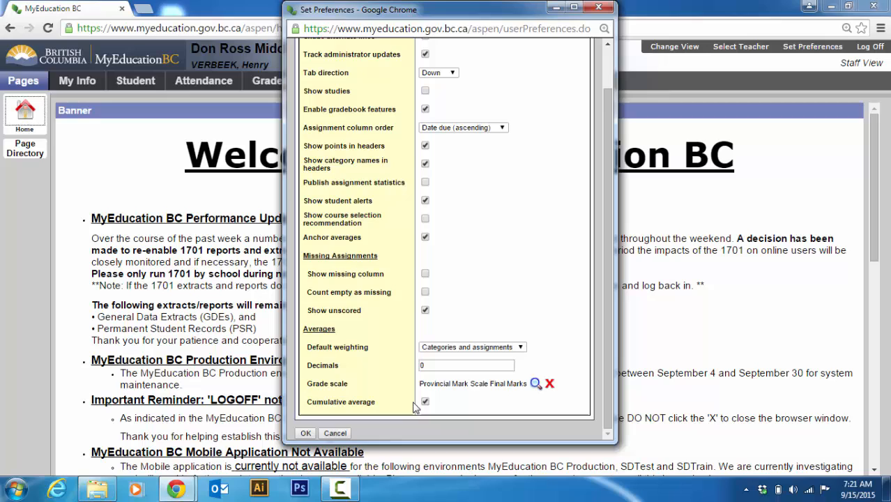
pyautogui.click(424, 401)
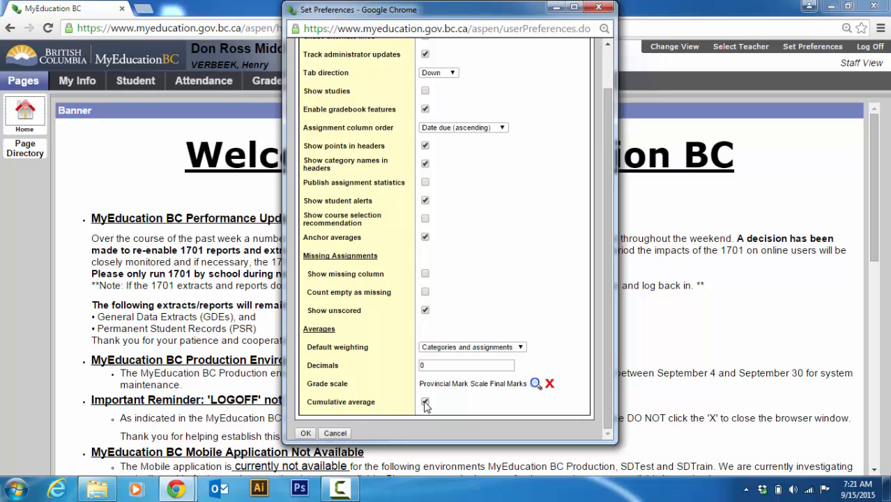
pyautogui.click(426, 402)
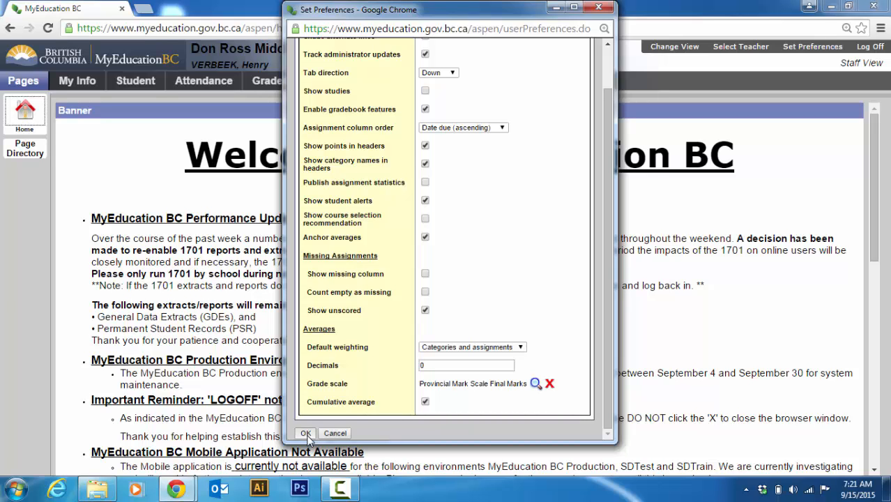
pyautogui.click(305, 433)
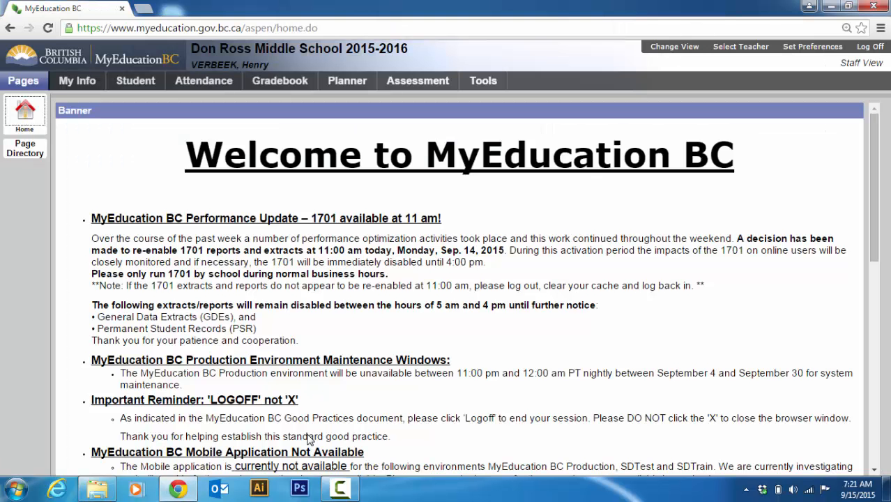
pyautogui.moveTo(280, 80)
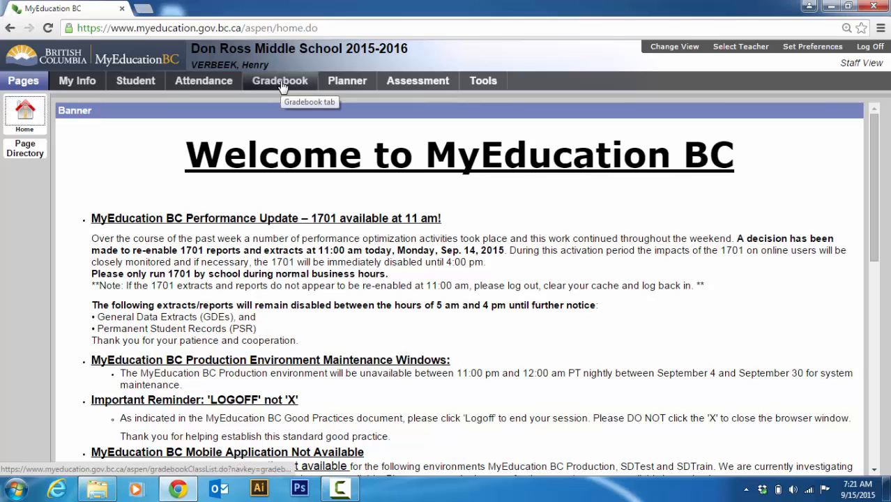
# Select class XLDCA07---IT7-005 in the Gradebook class list
pyautogui.click(280, 81)
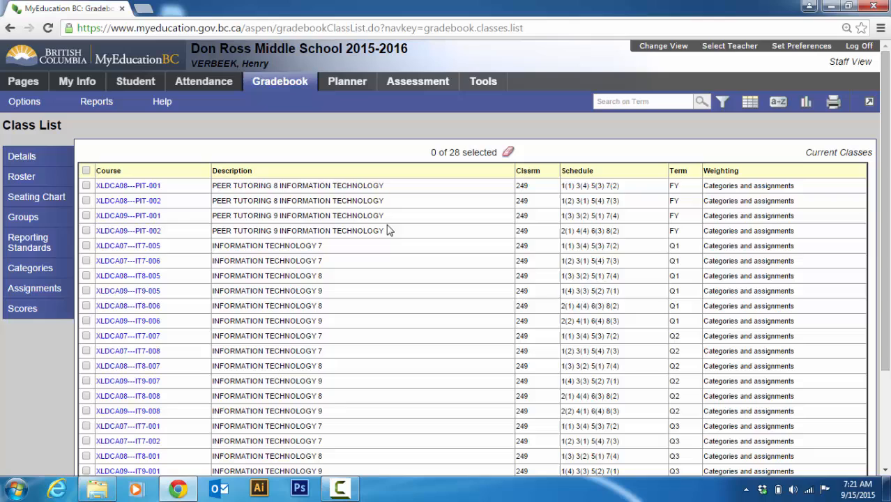
pyautogui.moveTo(517, 280)
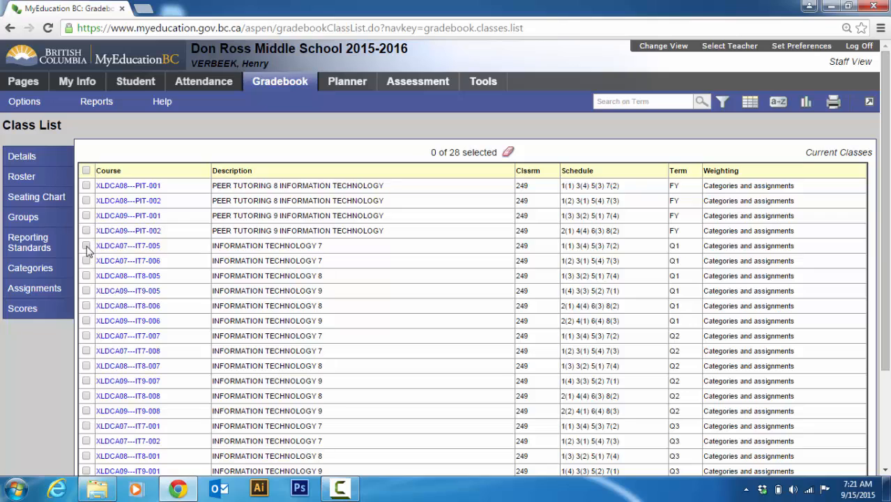
pyautogui.click(86, 245)
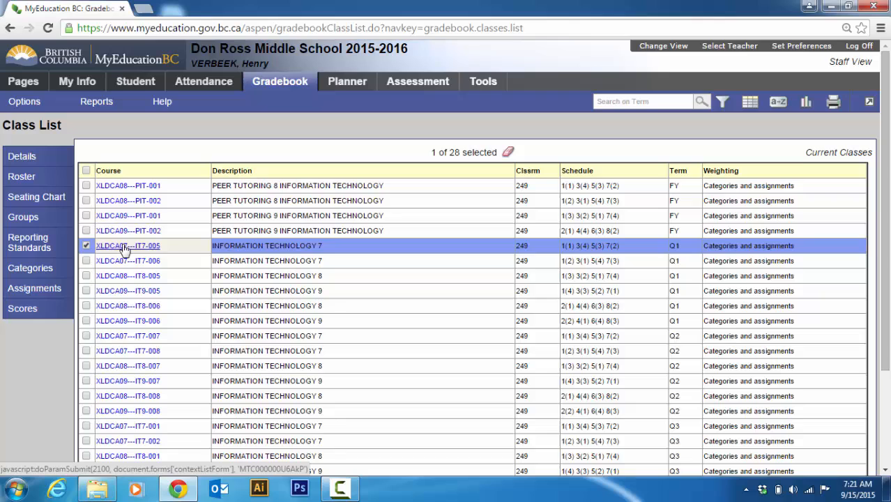
# Open the XLDCA07---IT7-005 class details and enter nickname 'IT7 Blk1 Q1'
pyautogui.click(128, 245)
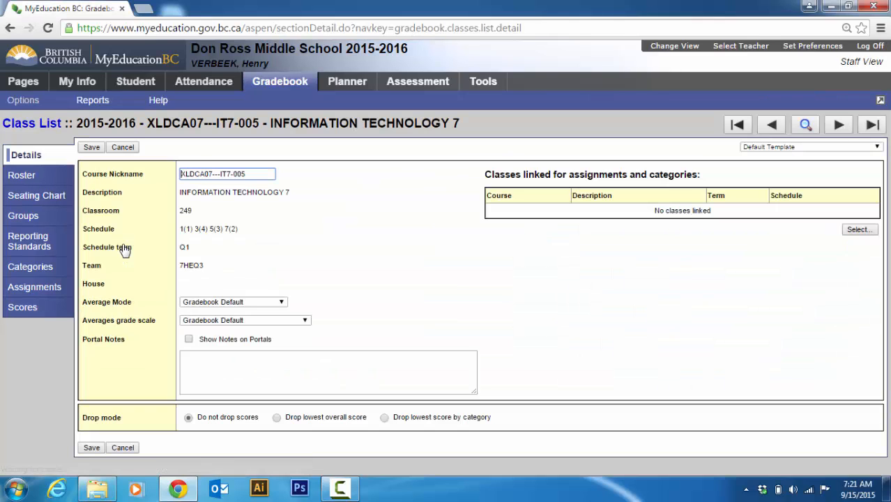
pyautogui.moveTo(26, 155)
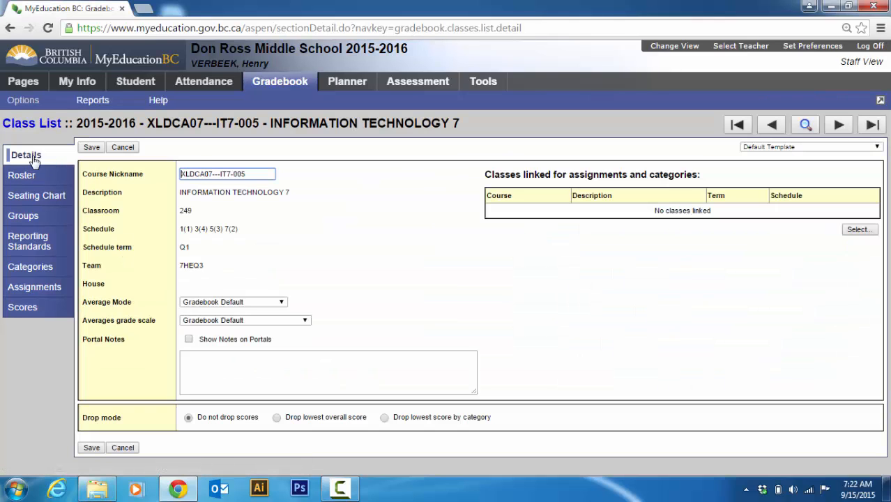
pyautogui.moveTo(26, 155)
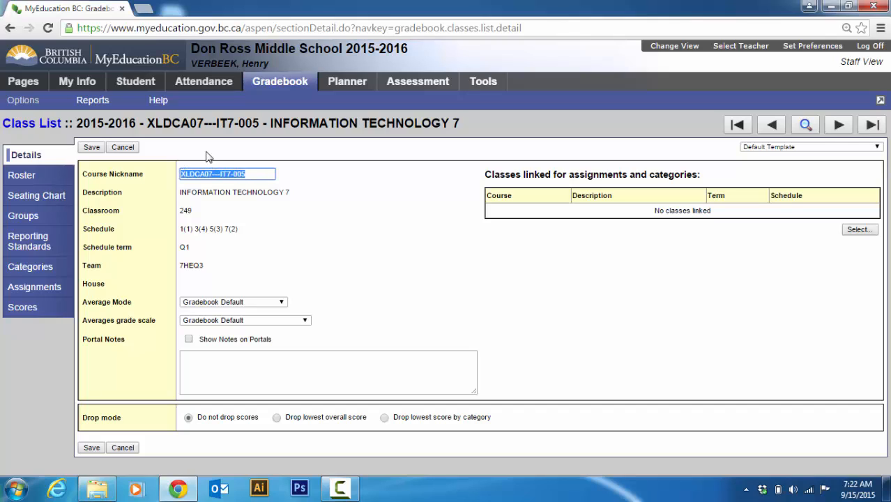
pyautogui.write('IT')
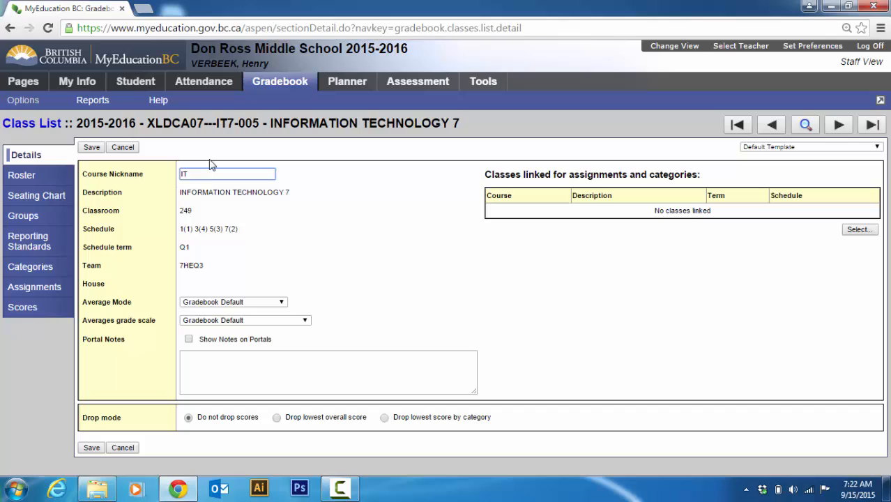
pyautogui.write('7')
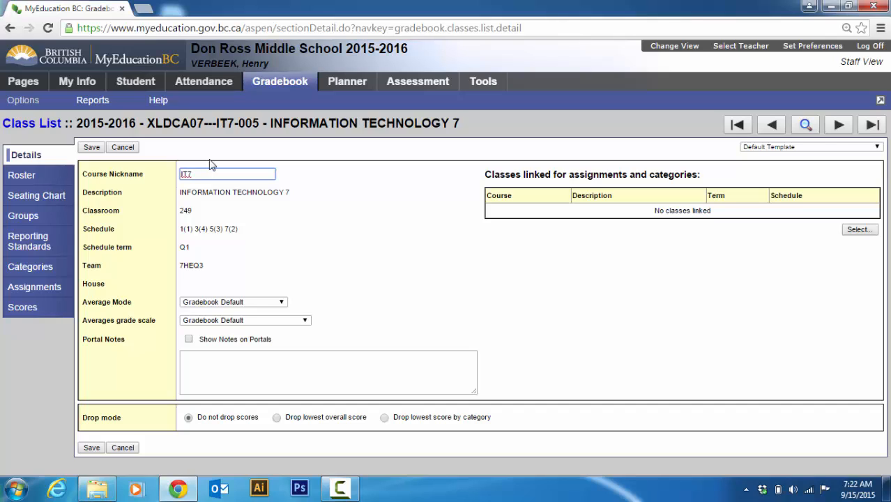
pyautogui.write('Blk')
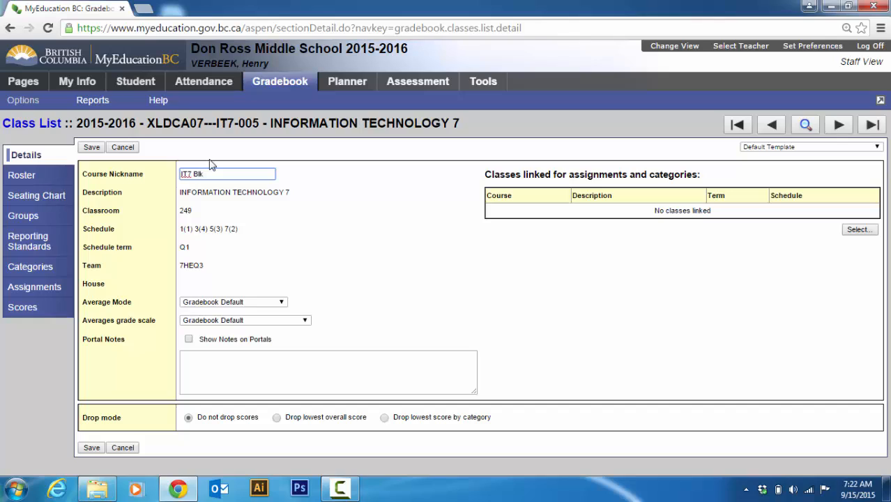
pyautogui.write('1')
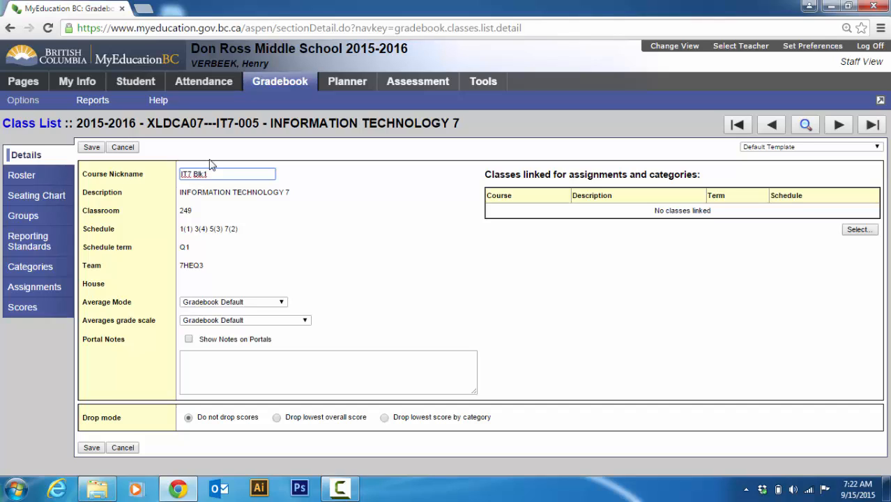
pyautogui.write('Q1')
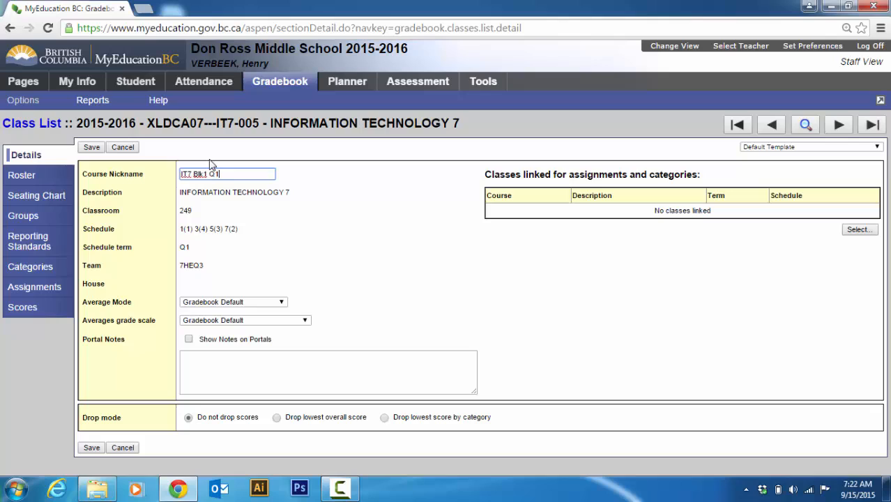
pyautogui.moveTo(245, 239)
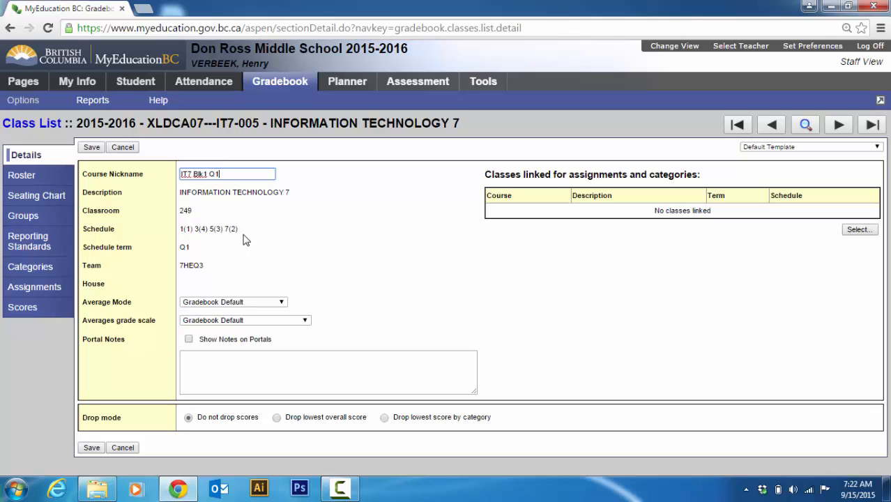
# Set average mode to Categories and assignments, keeping the Gradebook Default grade scale
pyautogui.click(281, 302)
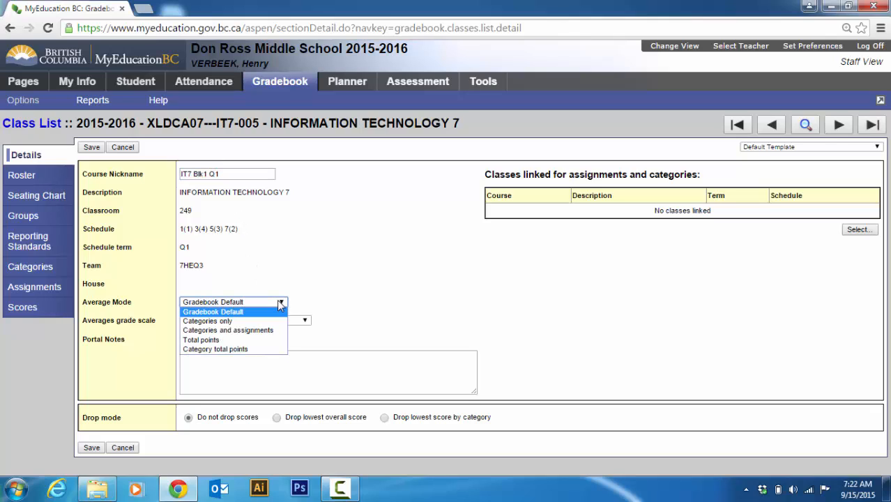
pyautogui.click(228, 330)
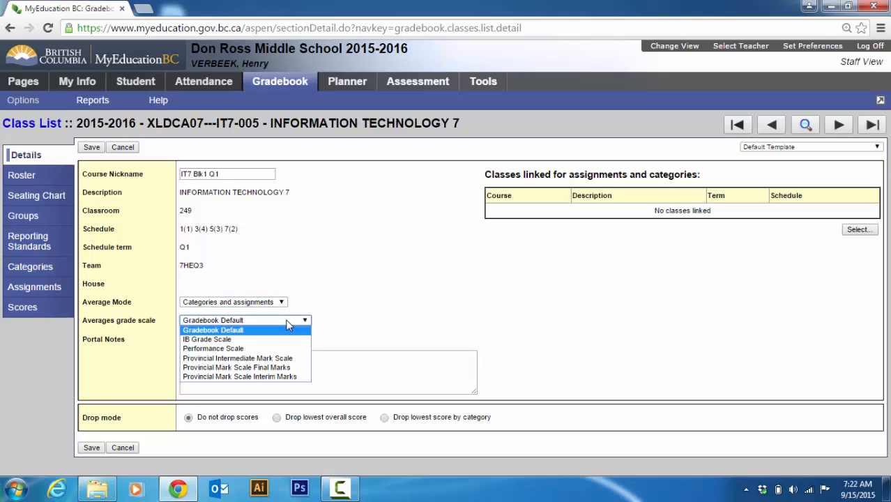
pyautogui.moveTo(282, 328)
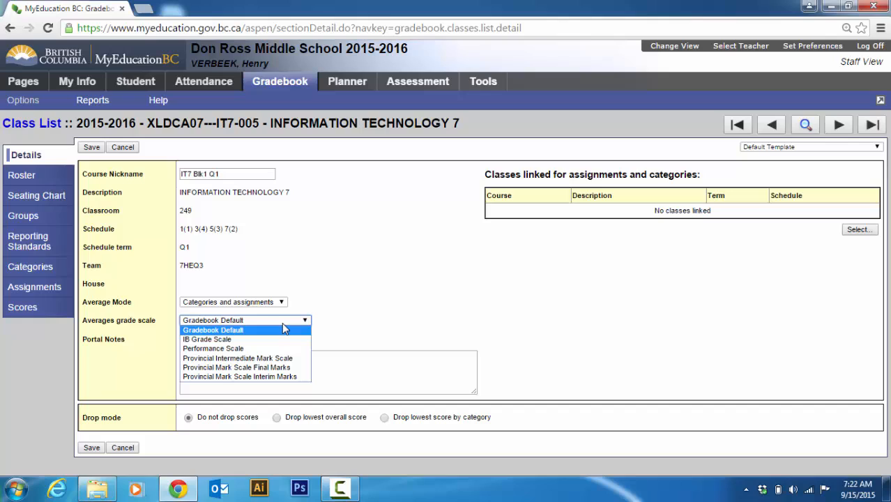
pyautogui.click(213, 330)
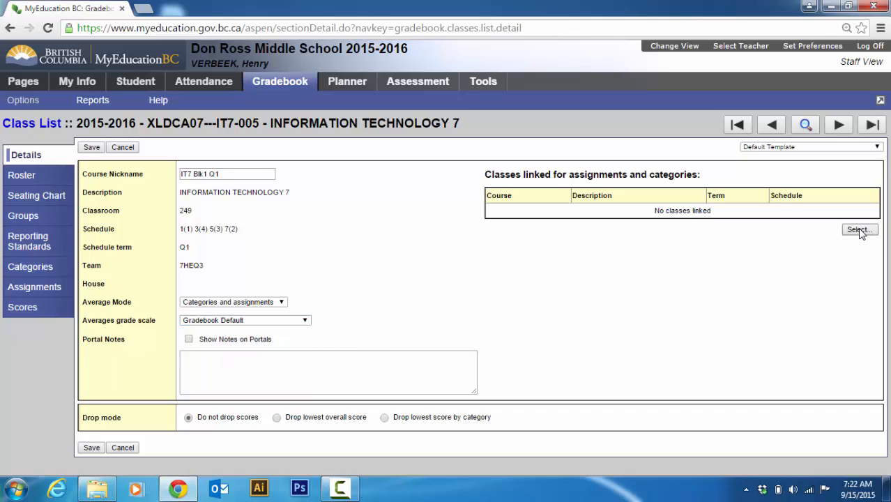
# Link class XLDCA07---IT7-006 from the Schedule Master pick list
pyautogui.click(858, 230)
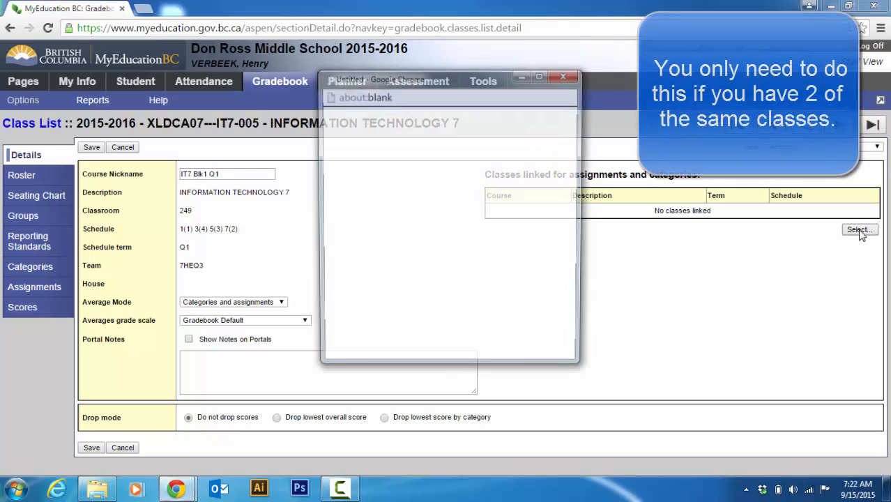
pyautogui.click(859, 229)
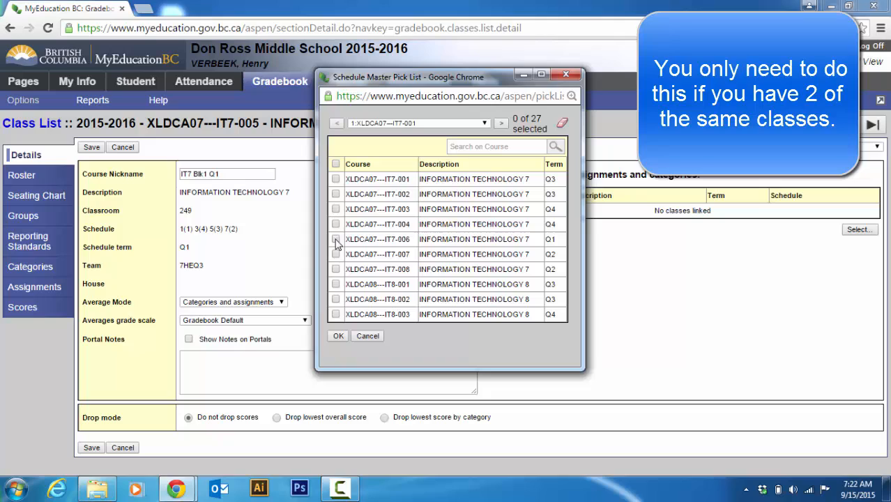
pyautogui.click(336, 238)
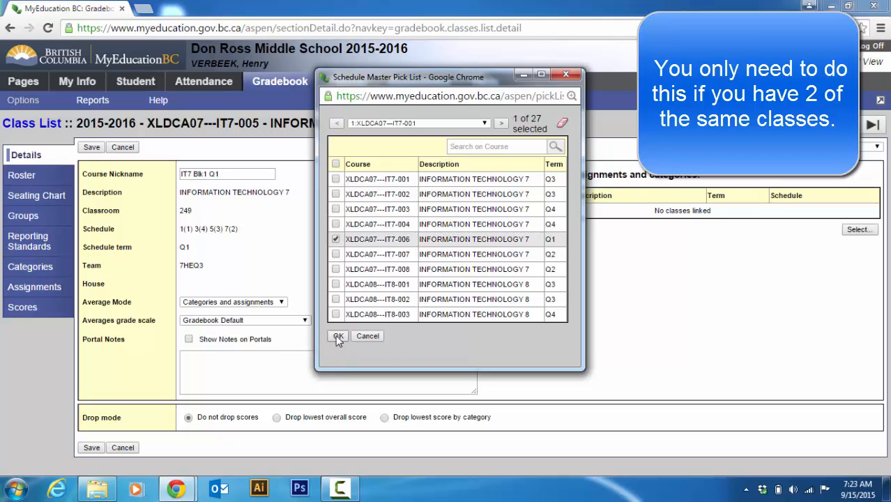
pyautogui.click(338, 336)
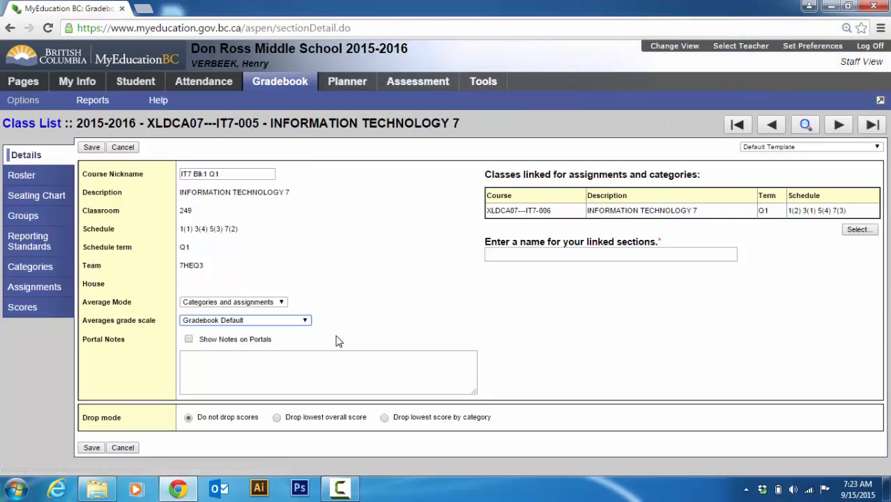
pyautogui.moveTo(543, 269)
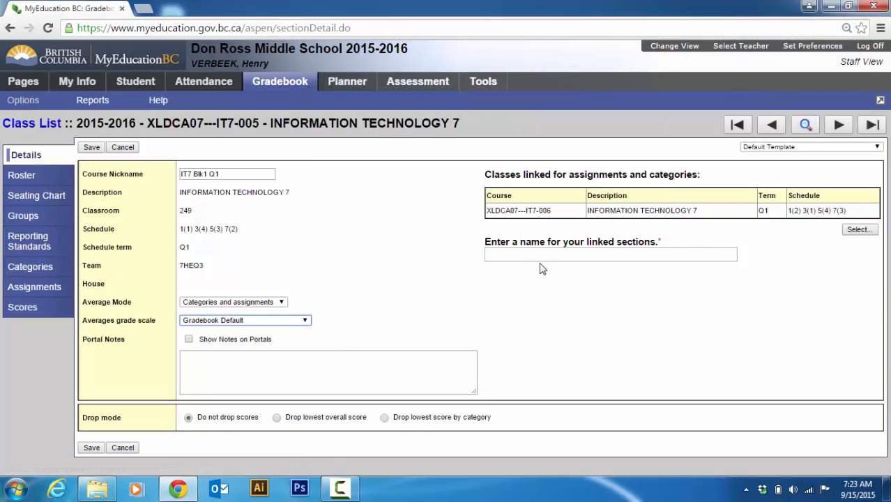
# Name the linked sections 'IT7 2015 Q1', save, and dismiss the confirmation
pyautogui.click(610, 254)
pyautogui.write('IT7 Blk1 Q1')
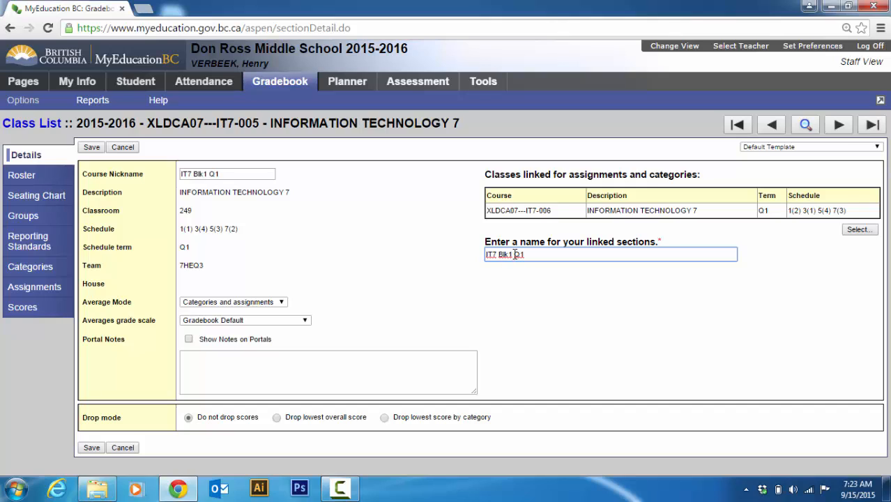
pyautogui.doubleClick(503, 254)
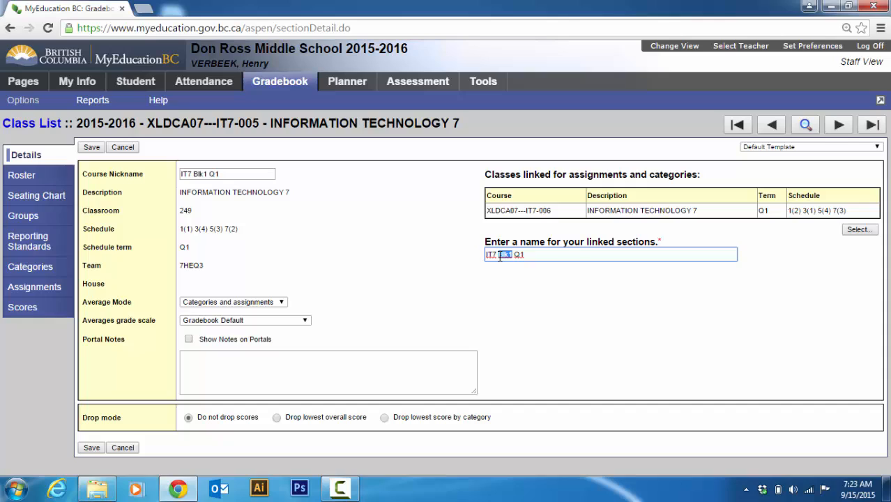
pyautogui.moveTo(563, 309)
pyautogui.write('2015')
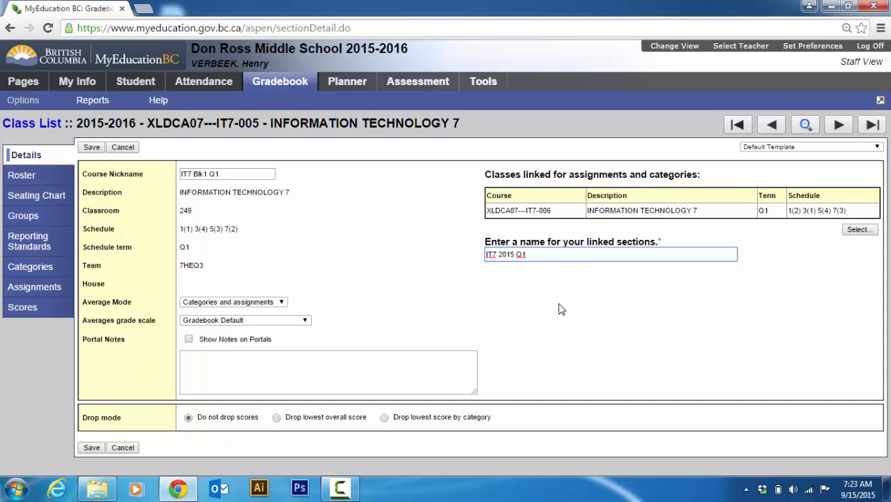
pyautogui.moveTo(549, 328)
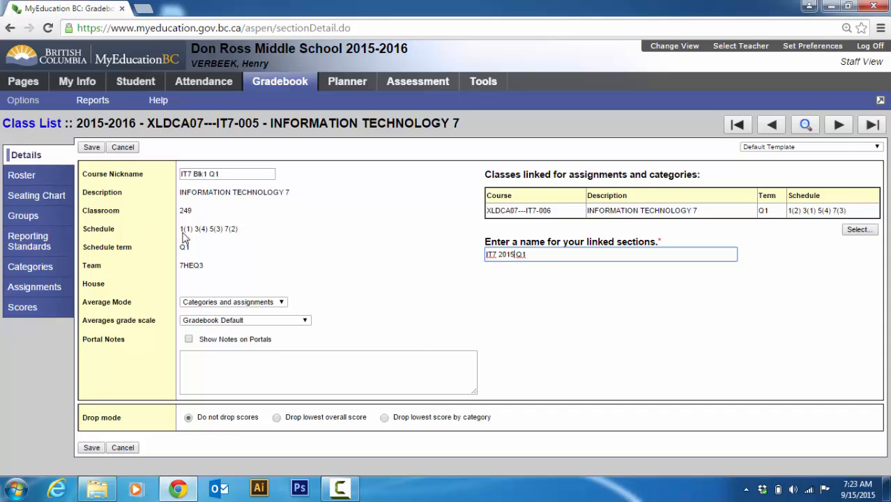
pyautogui.click(92, 147)
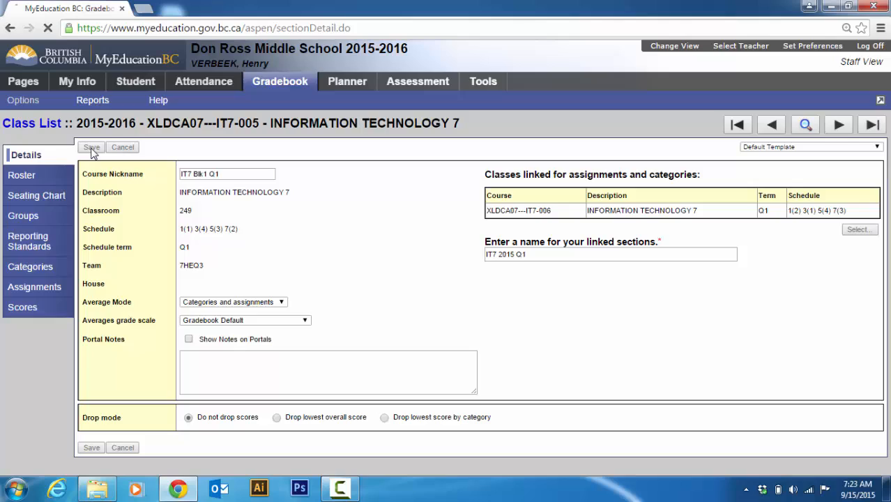
pyautogui.click(91, 147)
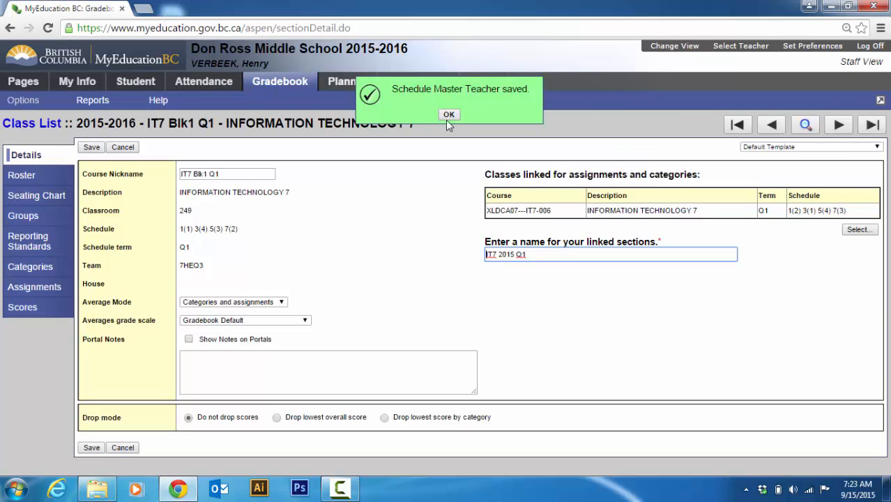
pyautogui.click(448, 115)
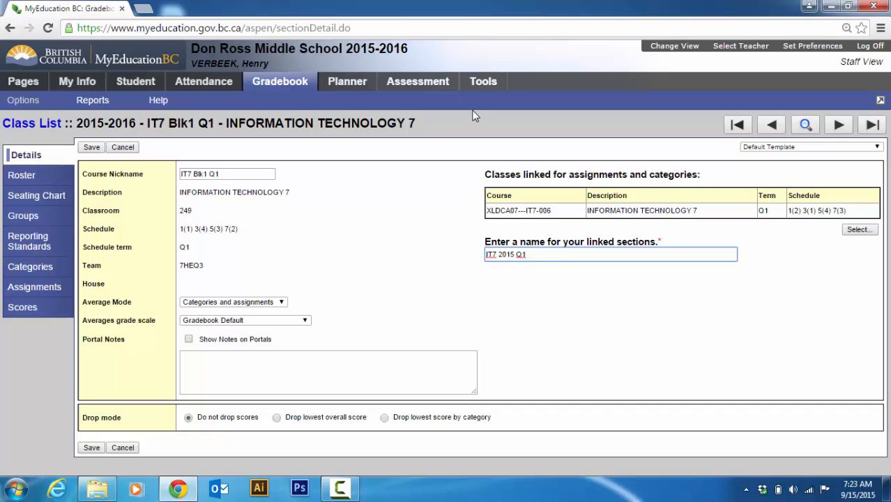
pyautogui.moveTo(273, 230)
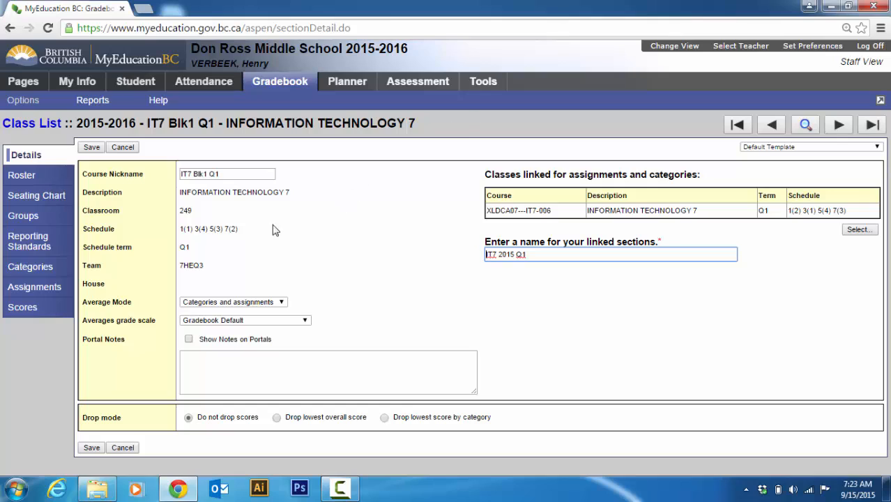
pyautogui.moveTo(261, 259)
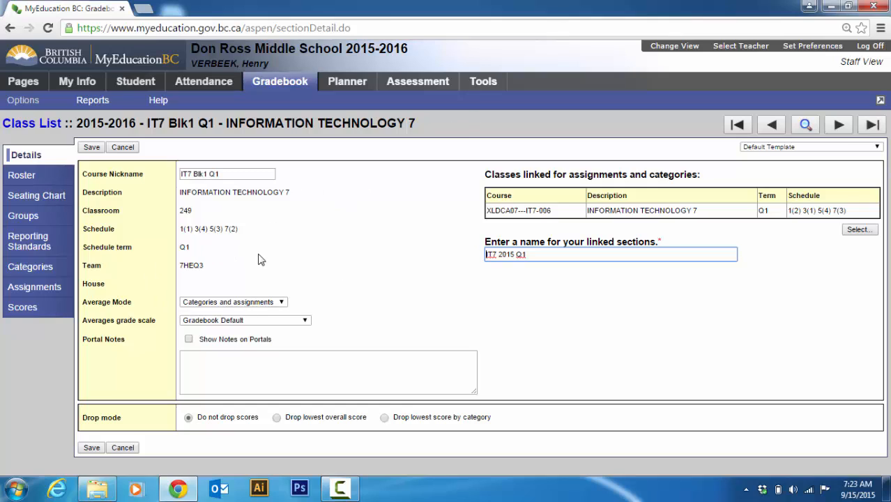
pyautogui.moveTo(30, 266)
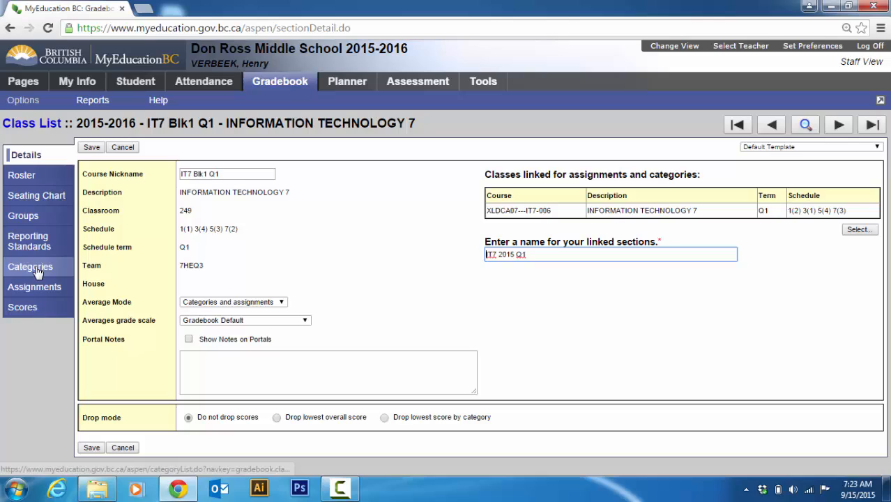
# Open a new category form from the Categories tab's Options > Add
pyautogui.click(30, 267)
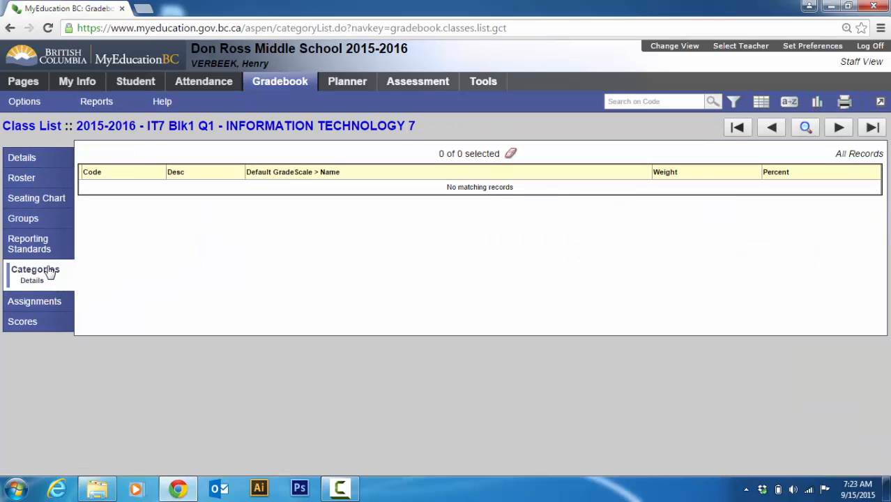
pyautogui.moveTo(207, 191)
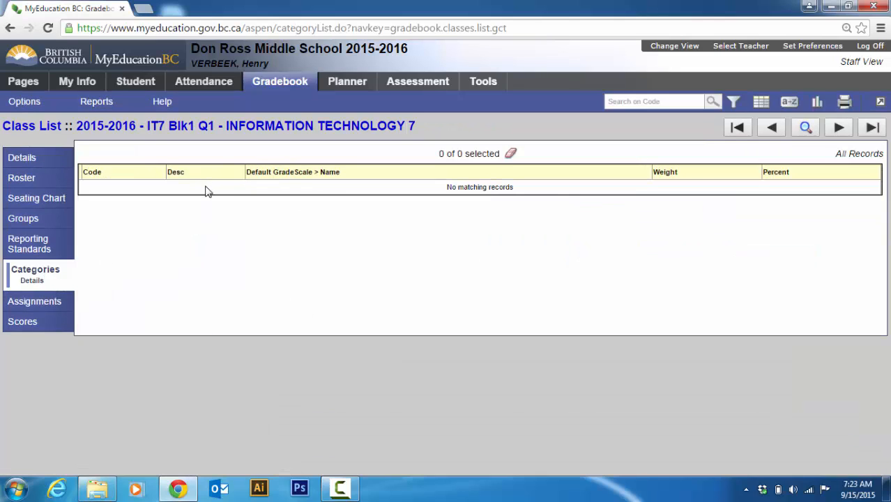
pyautogui.moveTo(197, 198)
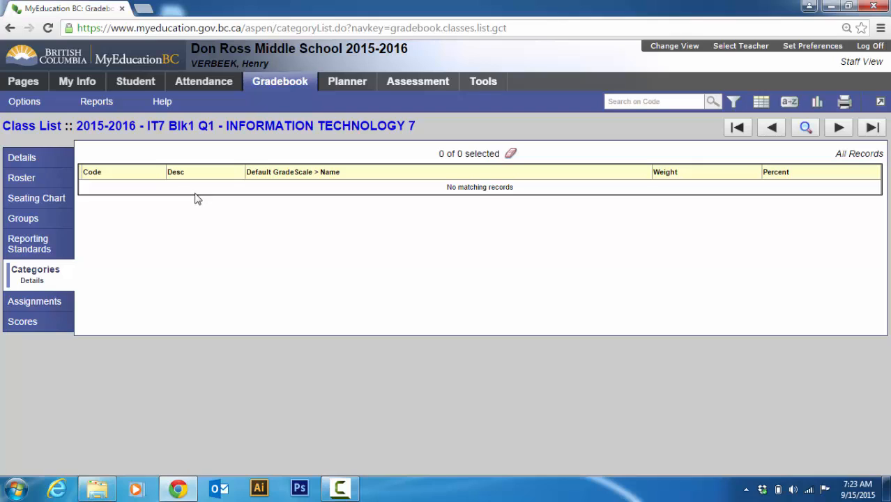
pyautogui.click(25, 101)
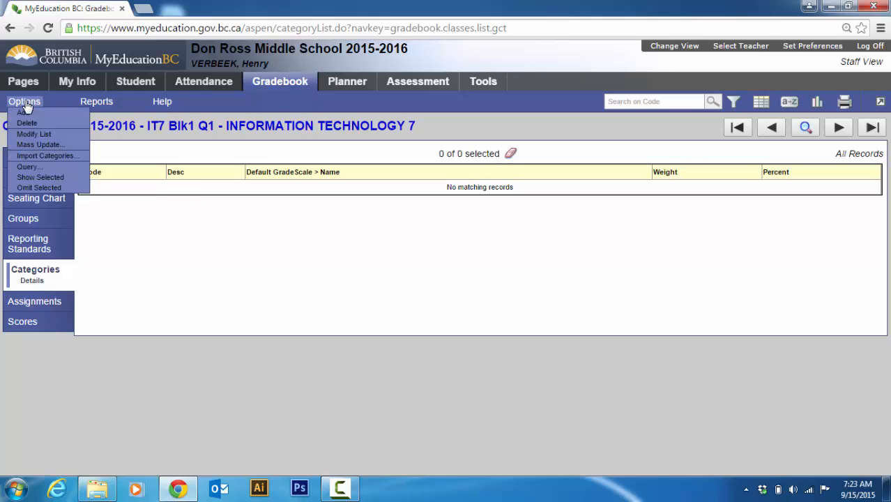
pyautogui.click(24, 111)
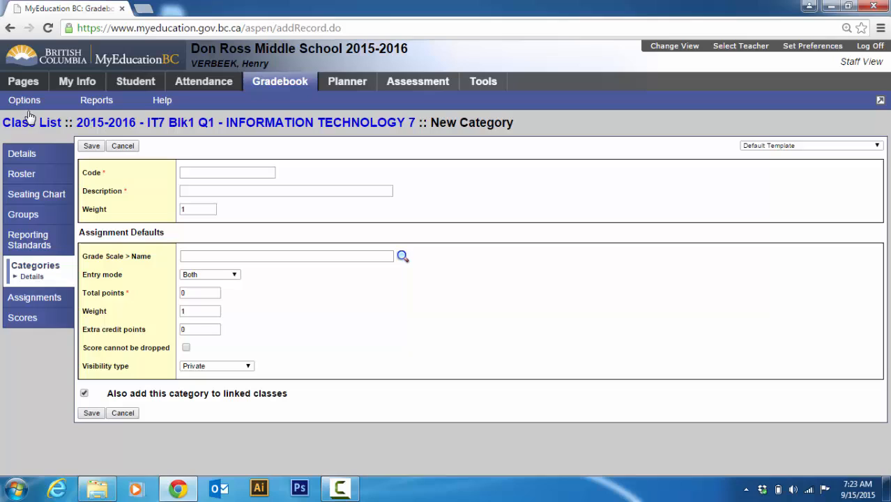
# Review the new category's code field and keep score entry mode at Both
pyautogui.click(226, 172)
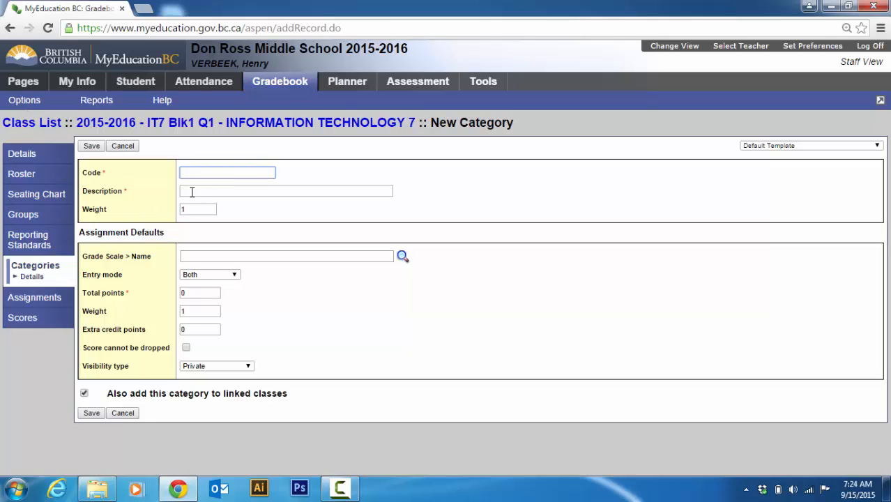
pyautogui.click(227, 172)
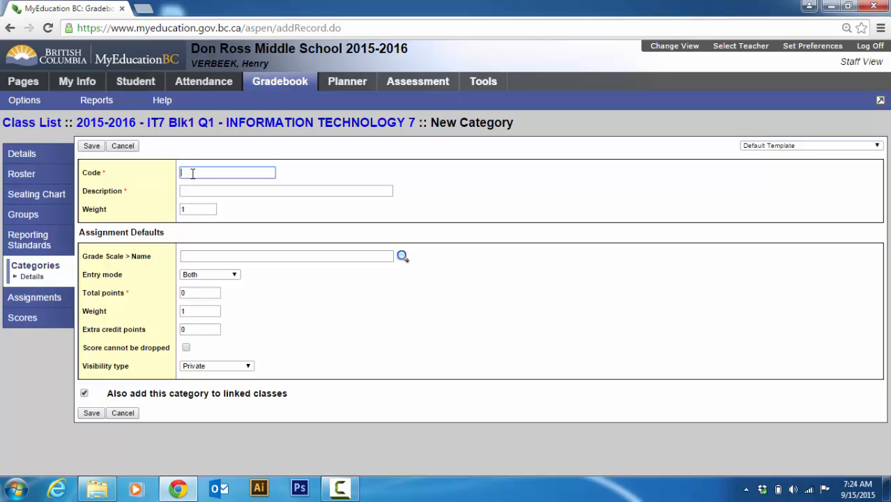
pyautogui.click(198, 209)
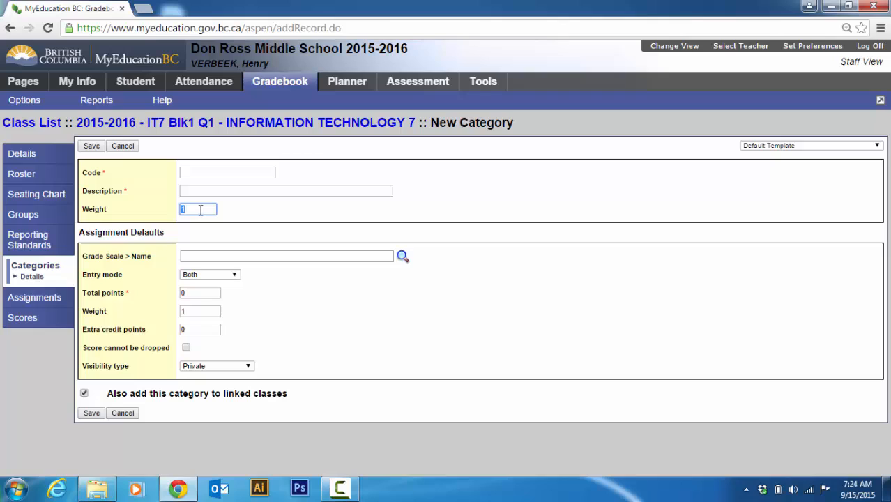
pyautogui.moveTo(197, 222)
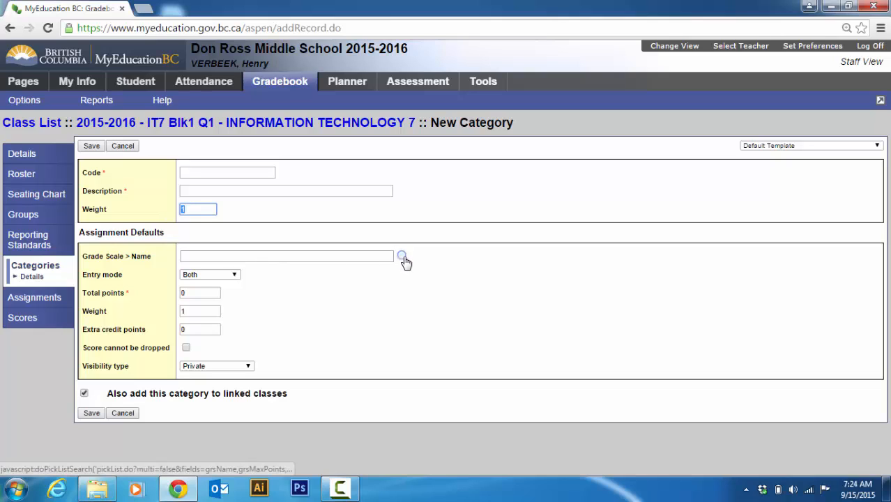
pyautogui.click(209, 273)
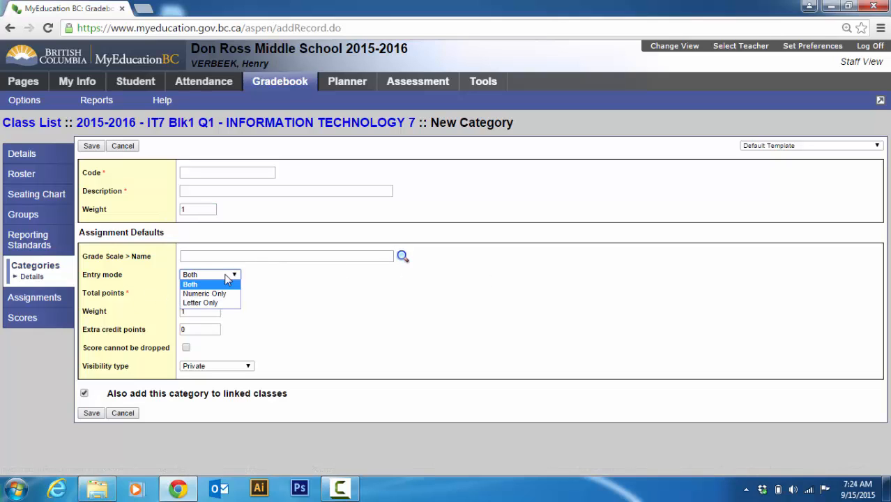
pyautogui.click(190, 283)
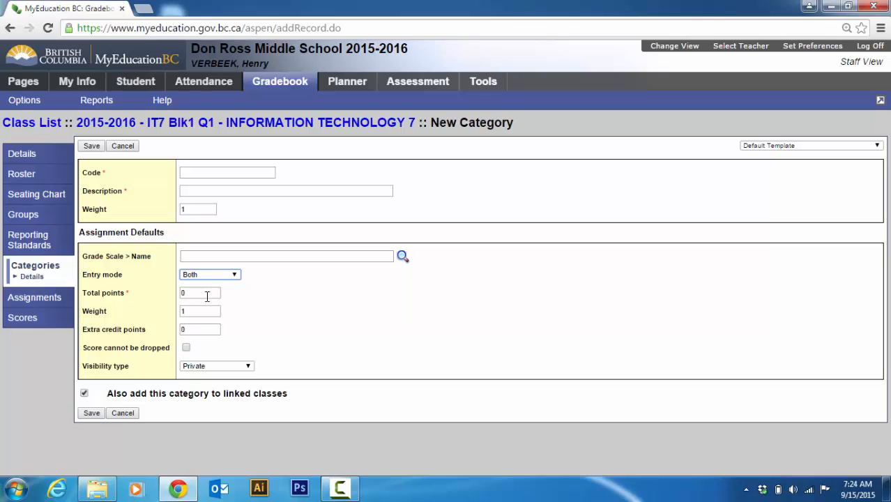
# Set total points to 5 and visibility Public, then cancel the category
pyautogui.click(200, 292)
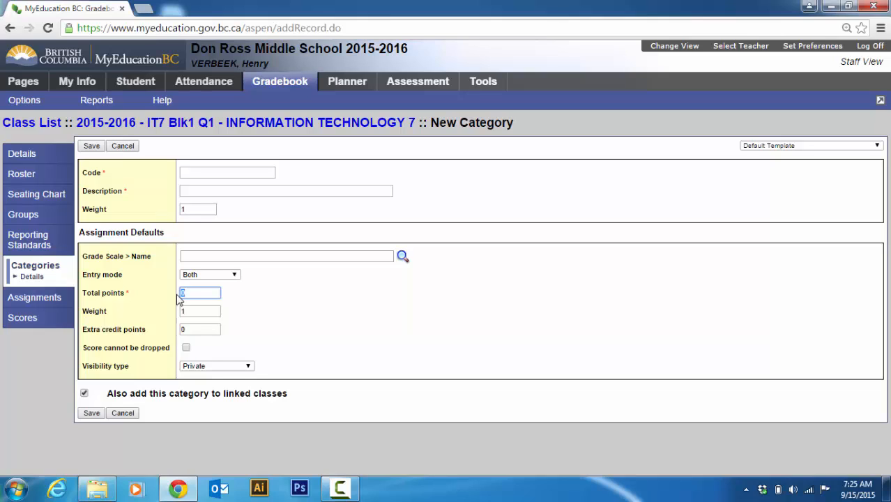
pyautogui.write('5')
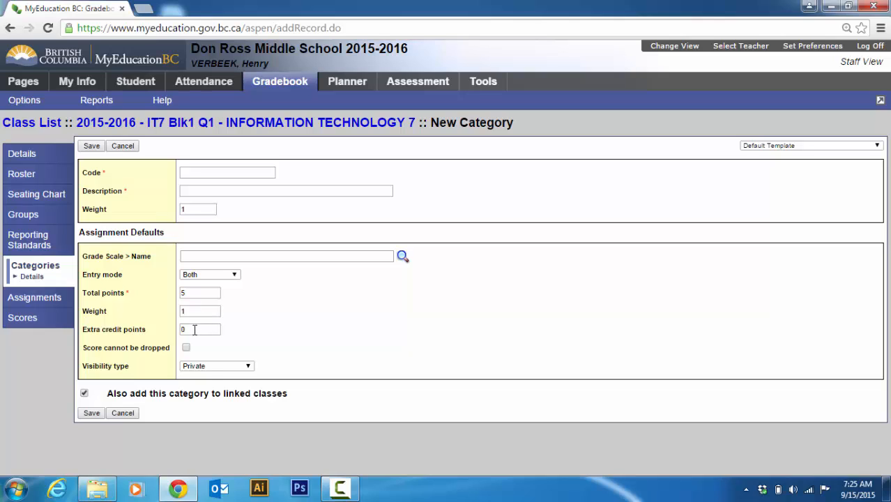
pyautogui.moveTo(226, 368)
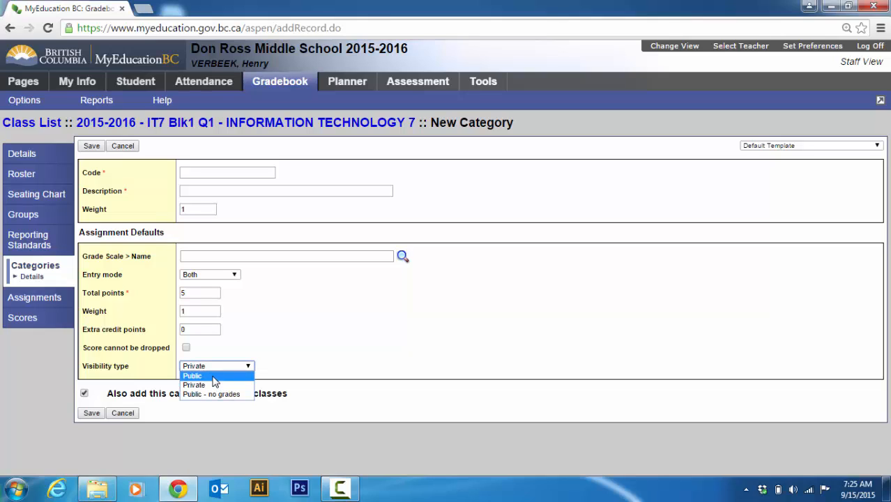
pyautogui.click(192, 375)
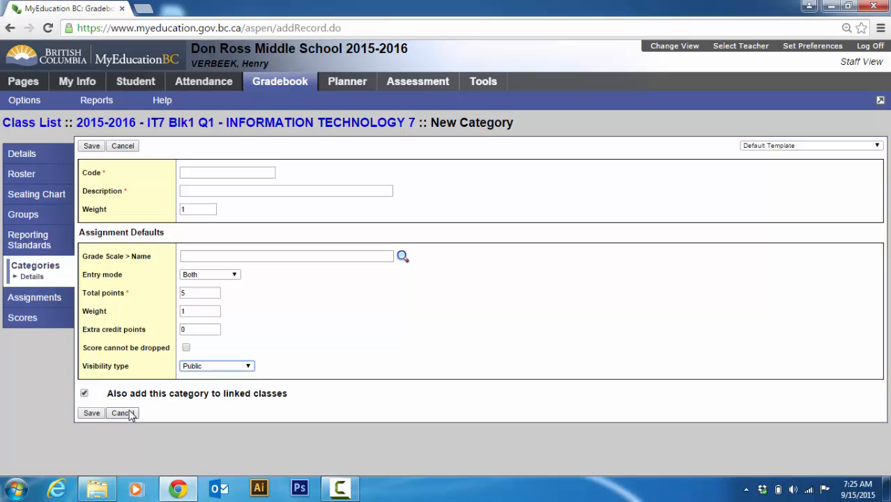
pyautogui.click(121, 413)
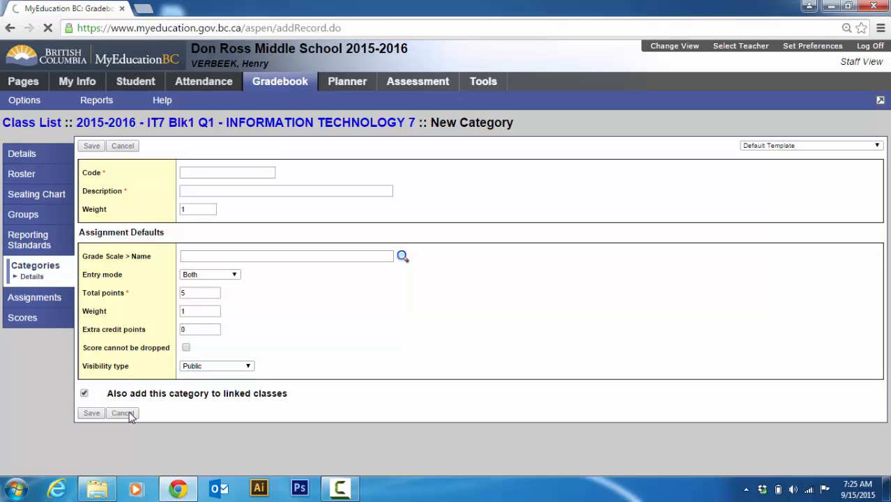
pyautogui.click(122, 412)
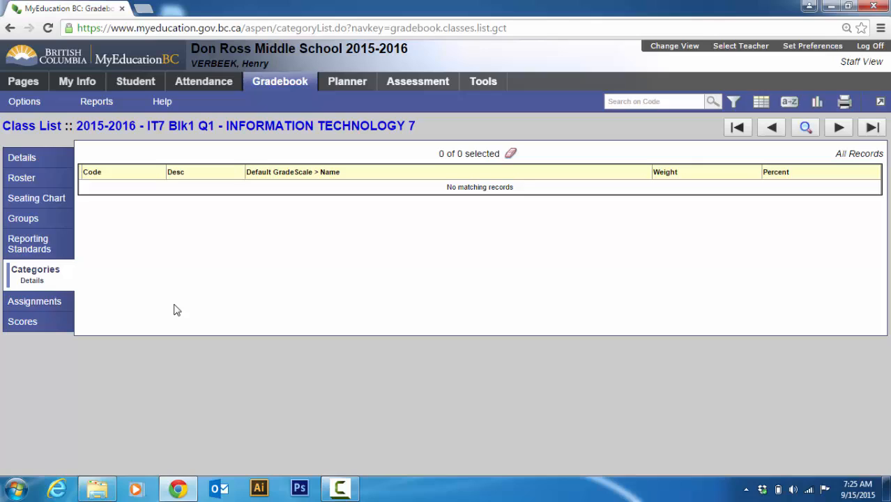
# Import all four categories from XLDCA07-04 COMPUTER STUDIES 7, weighted 70/10/10/10
pyautogui.click(24, 101)
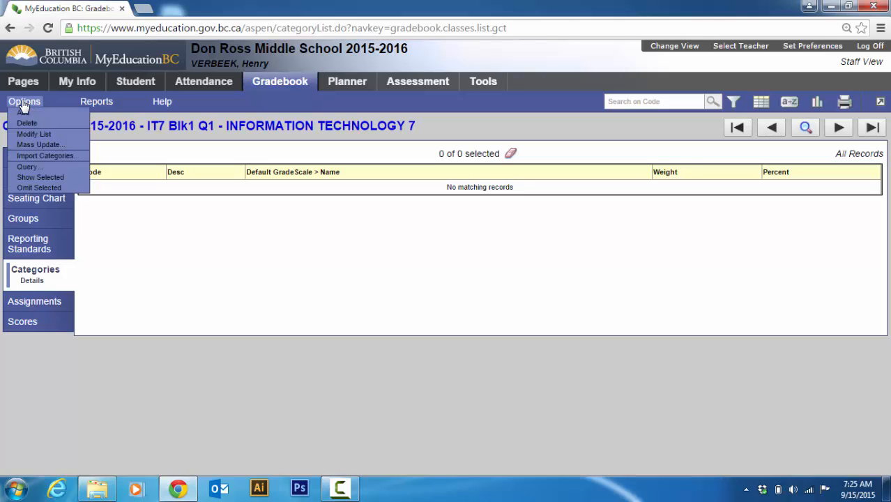
pyautogui.moveTo(33, 134)
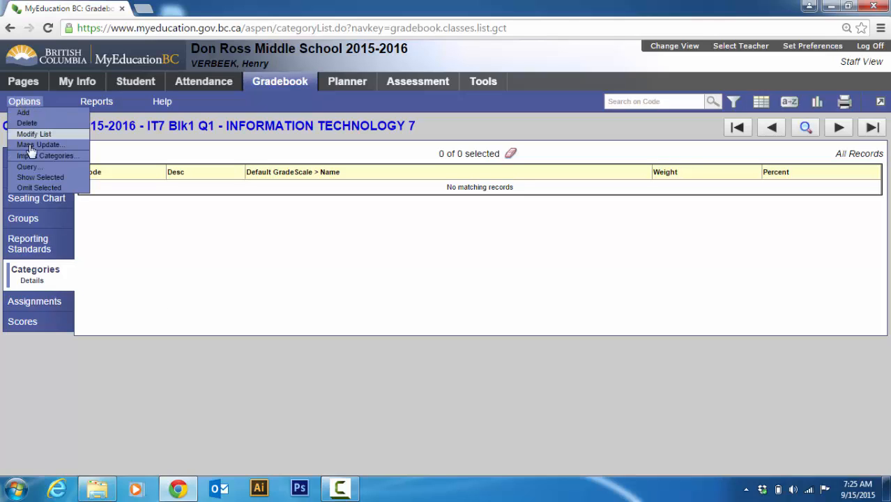
pyautogui.click(47, 156)
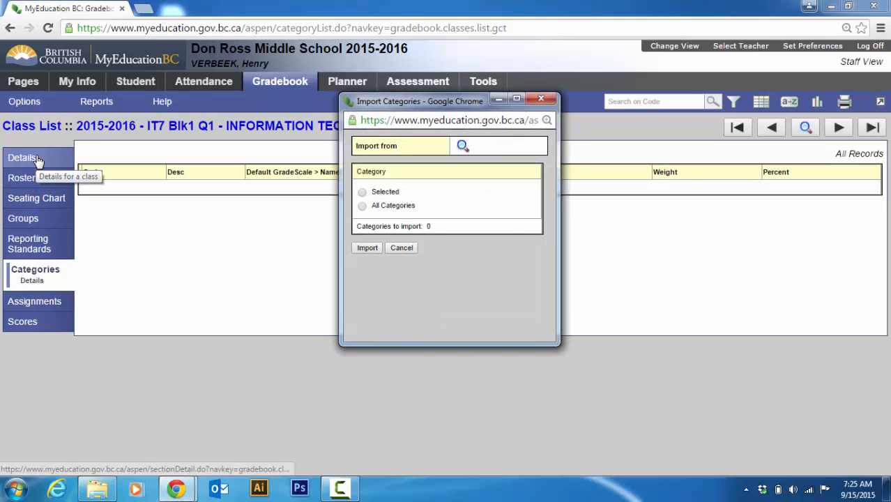
pyautogui.click(462, 145)
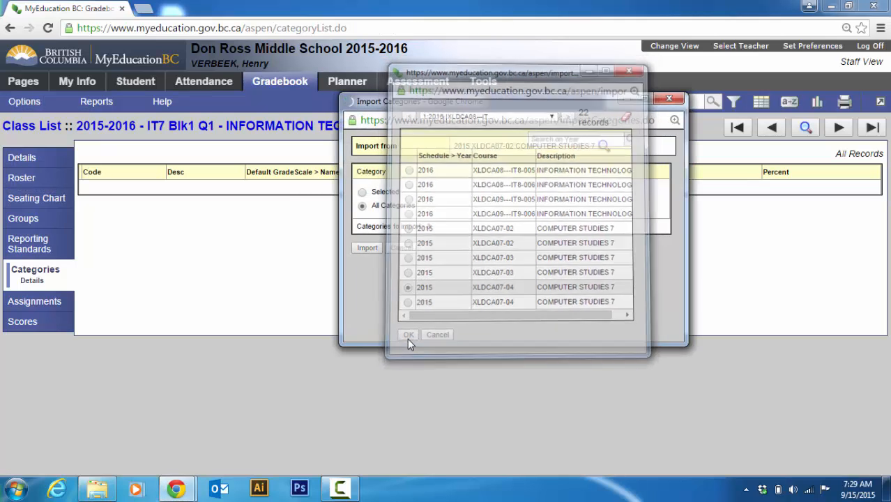
pyautogui.click(408, 335)
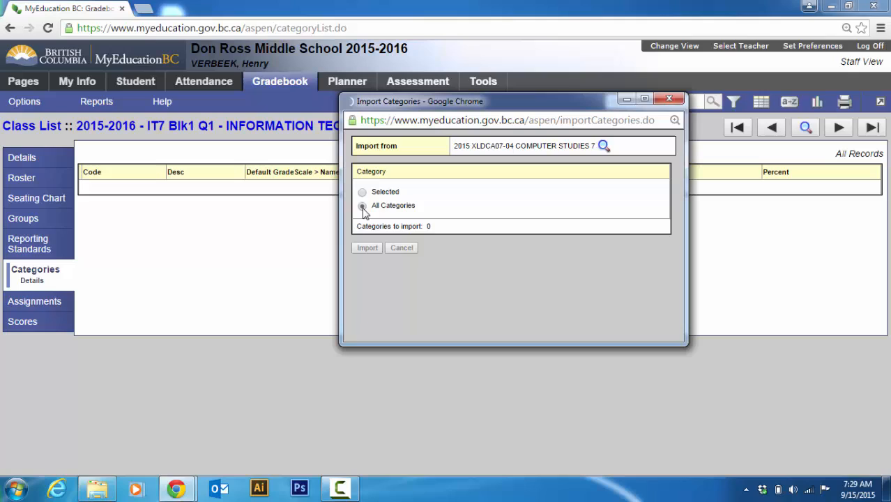
pyautogui.click(362, 205)
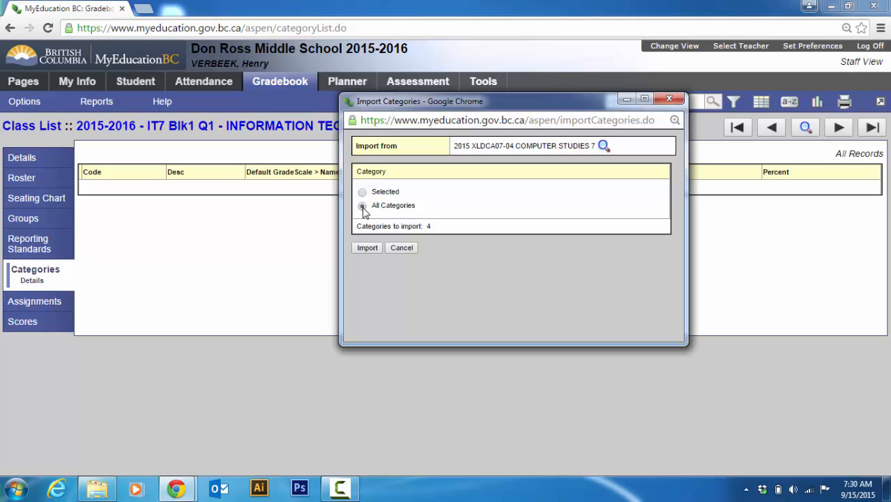
pyautogui.click(362, 205)
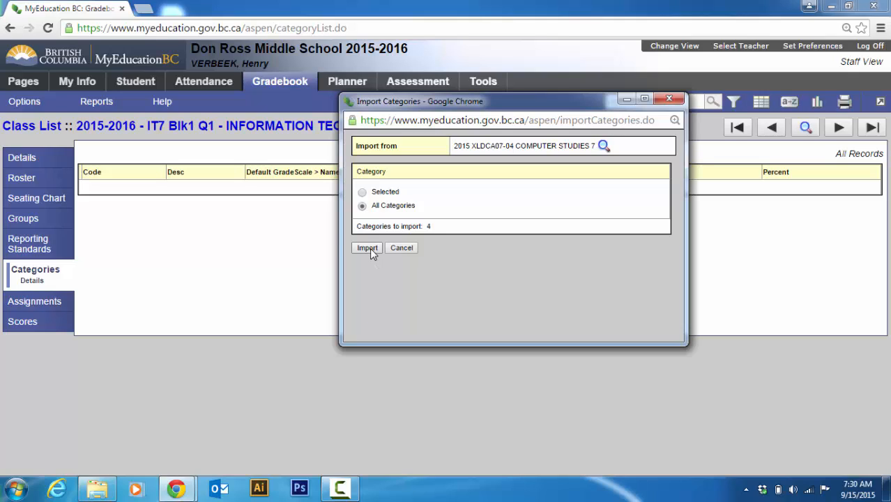
pyautogui.click(366, 247)
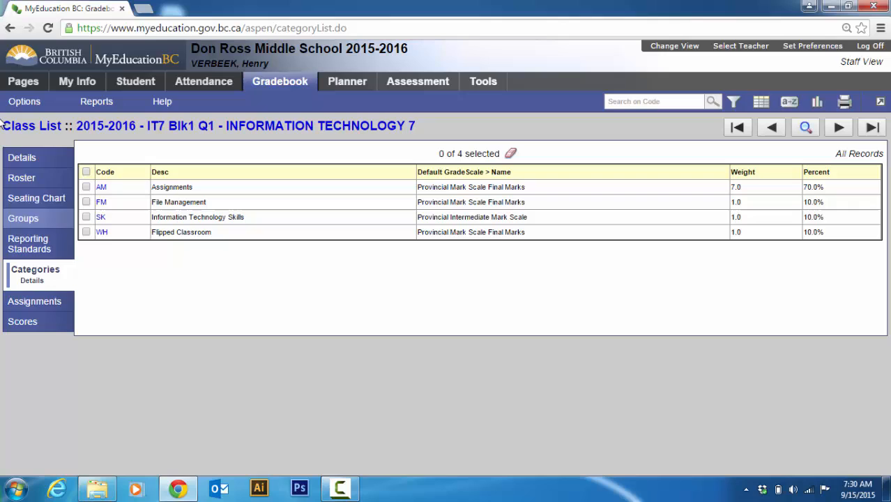
pyautogui.click(23, 101)
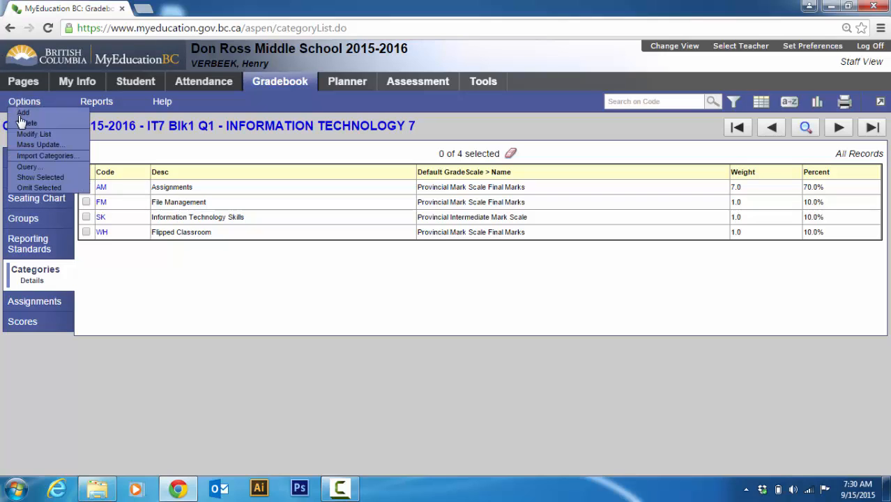
pyautogui.click(46, 155)
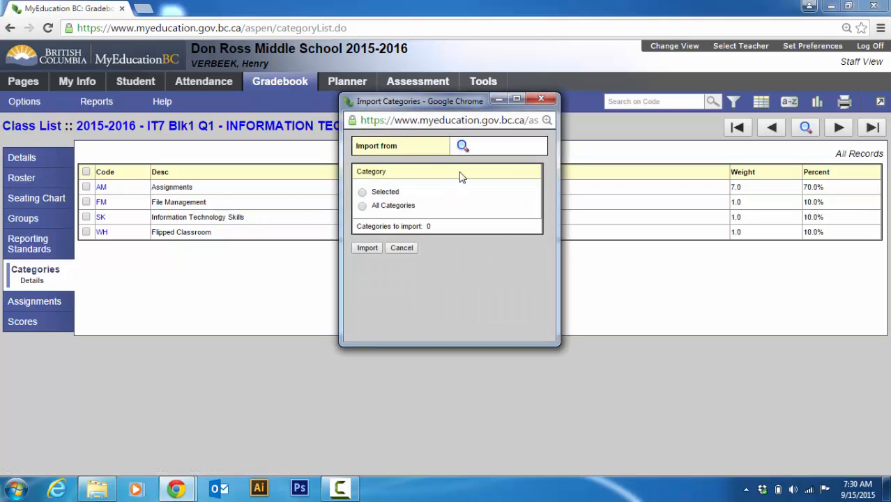
pyautogui.click(462, 145)
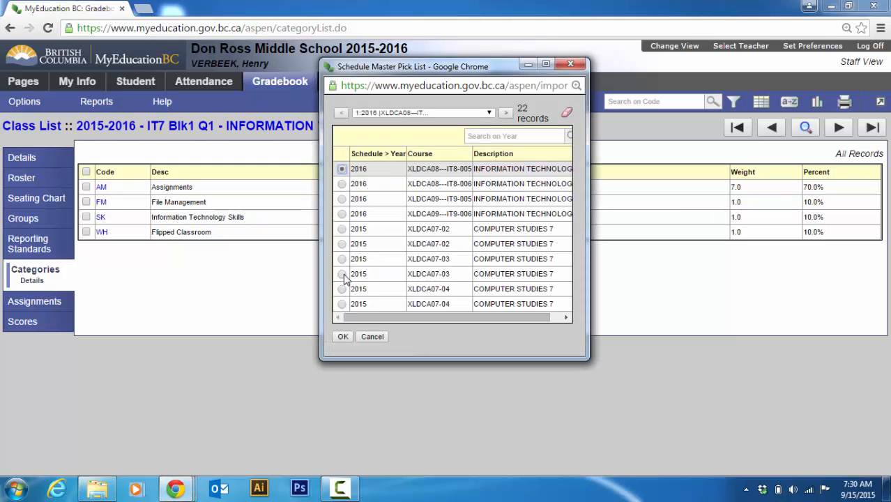
pyautogui.click(341, 273)
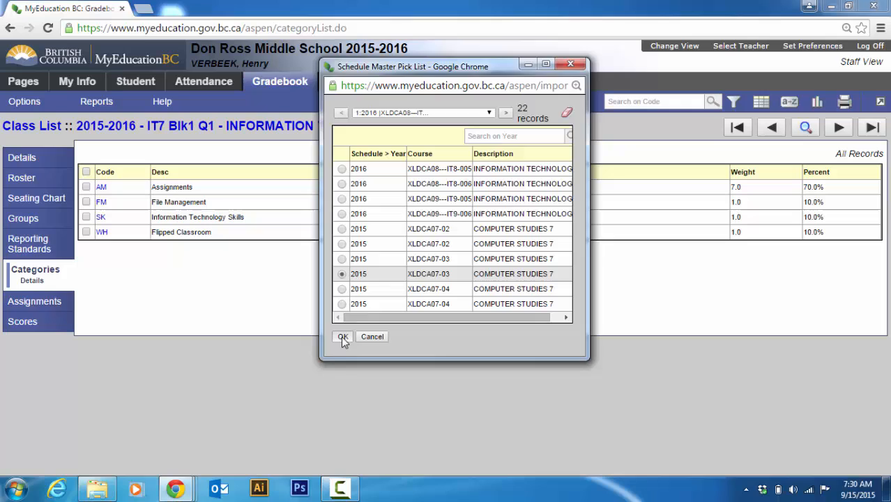
pyautogui.click(342, 335)
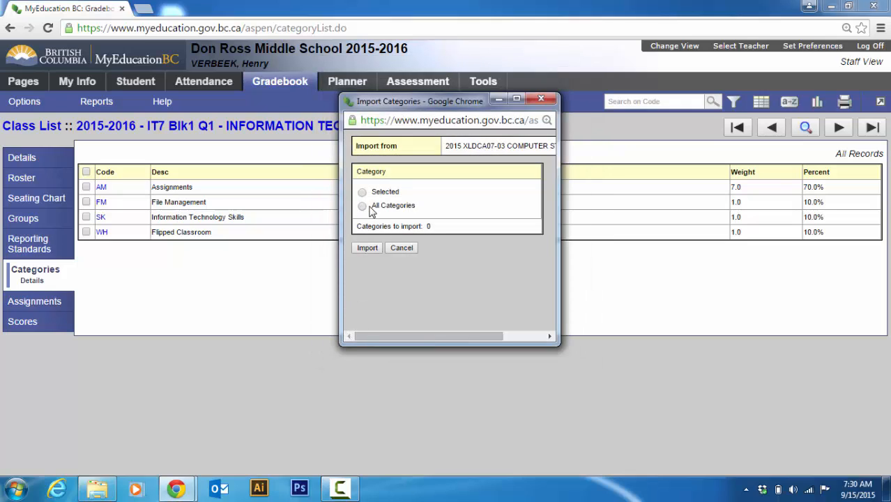
pyautogui.click(361, 205)
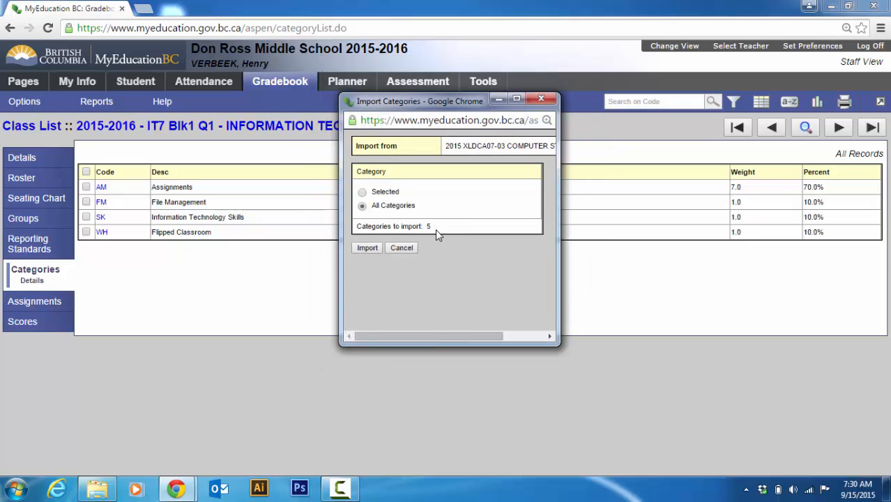
pyautogui.moveTo(402, 248)
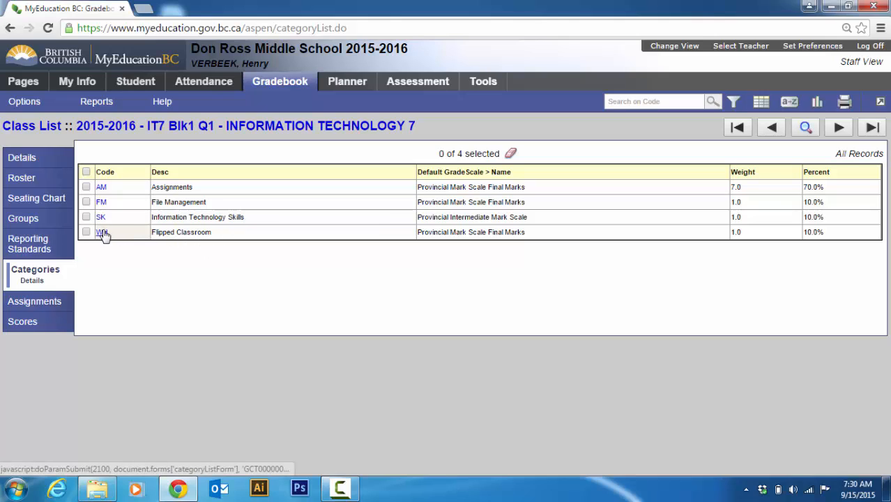
pyautogui.moveTo(746, 187)
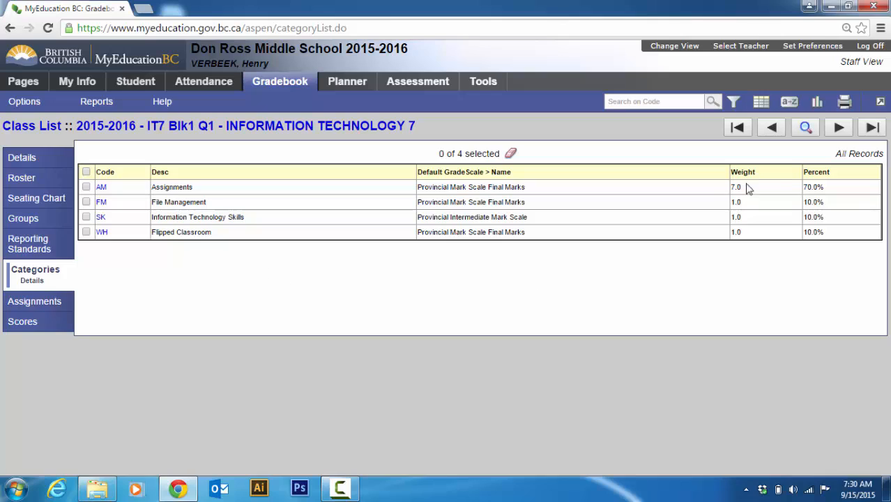
pyautogui.moveTo(741, 201)
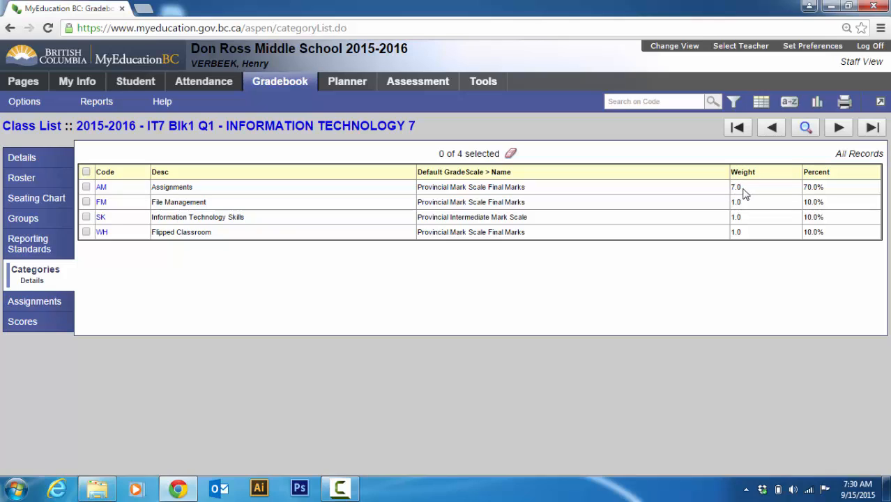
pyautogui.moveTo(399, 280)
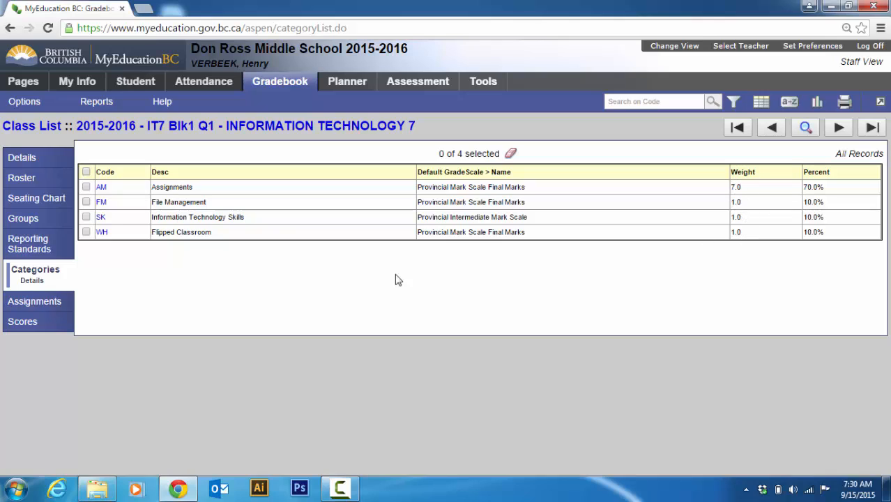
pyautogui.moveTo(199, 307)
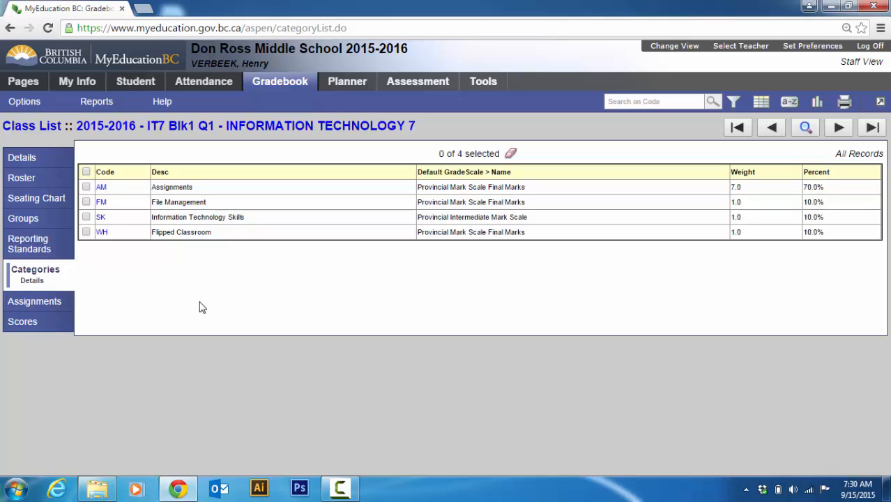
pyautogui.moveTo(389, 248)
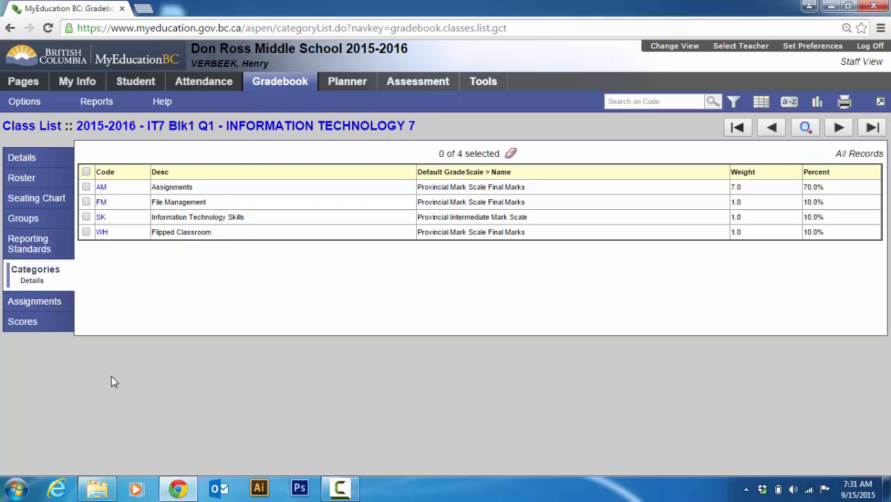
# From the Class List, open the XLDCA07---IT7-006 class details page
pyautogui.click(31, 126)
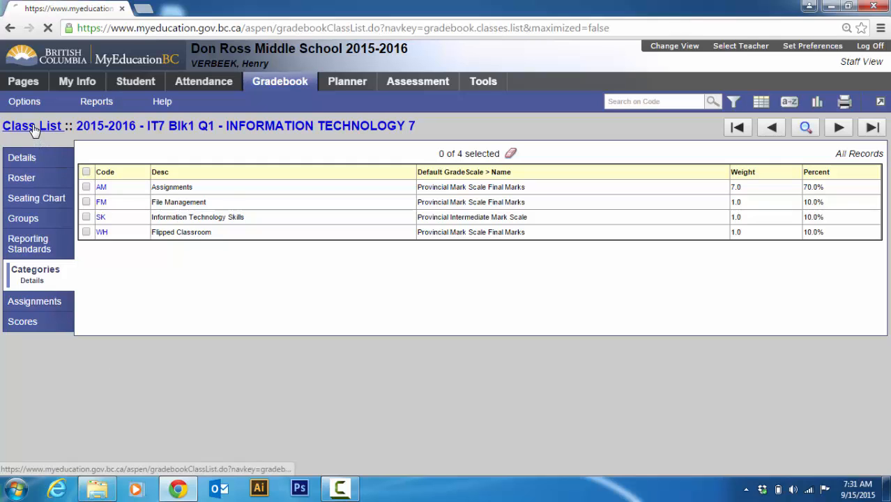
pyautogui.click(32, 126)
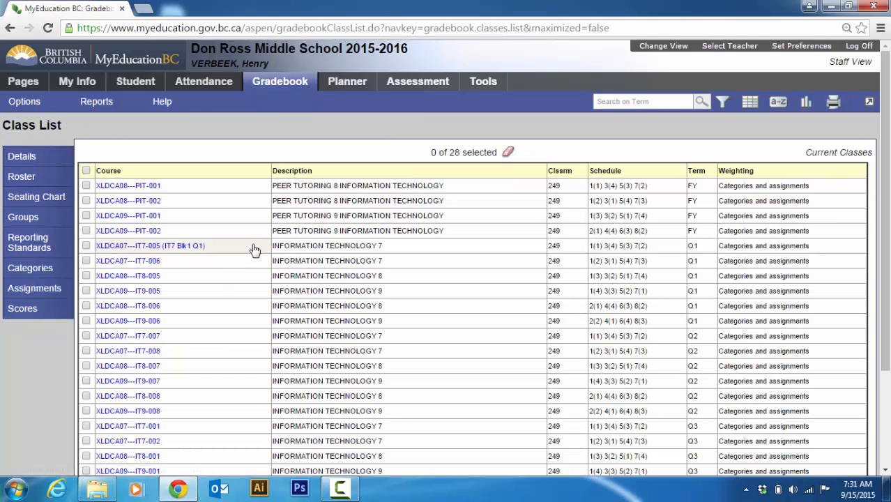
pyautogui.moveTo(256, 230)
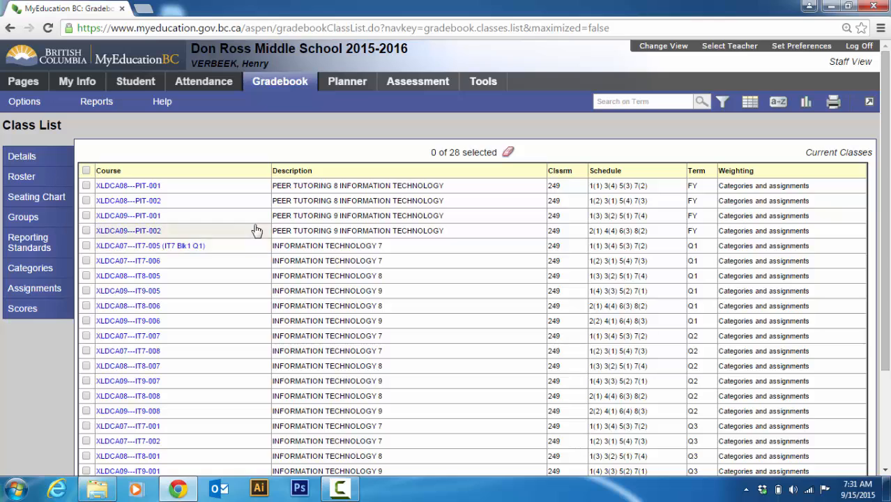
pyautogui.moveTo(184, 261)
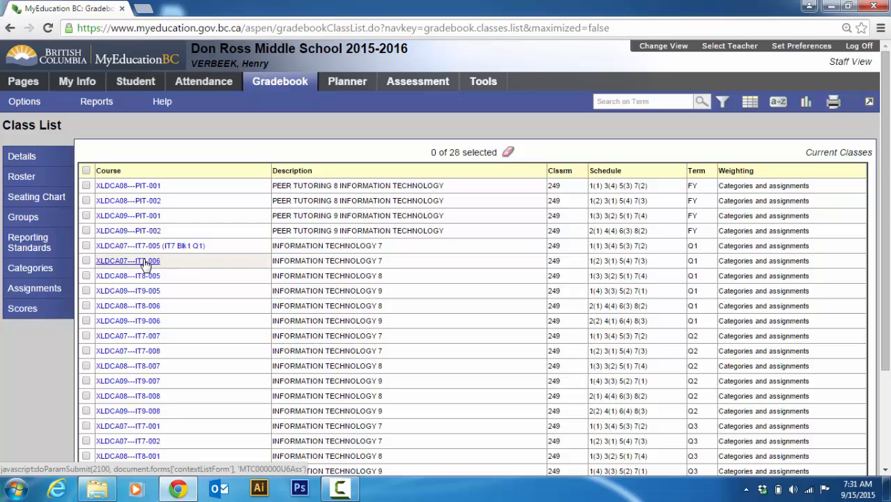
pyautogui.click(128, 260)
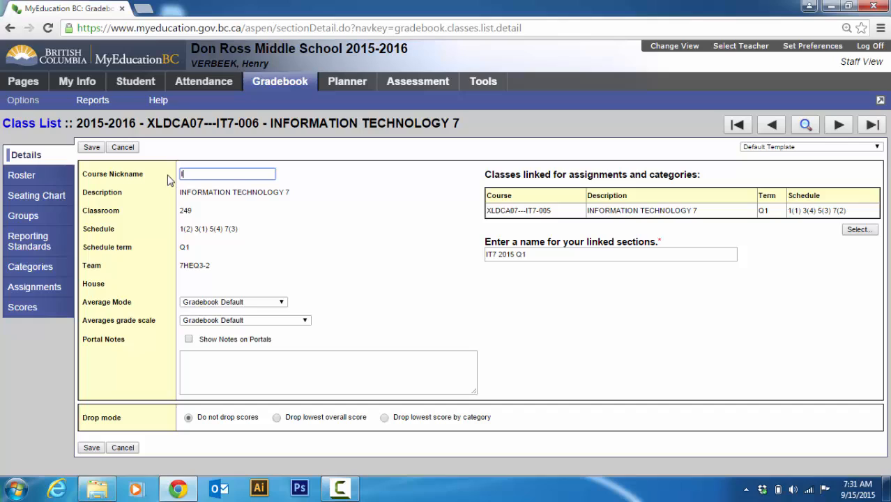
# Enter 'IT7 Blk2 Q1' as the XLDCA07---IT7-006 course nickname and save
pyautogui.write('IT7')
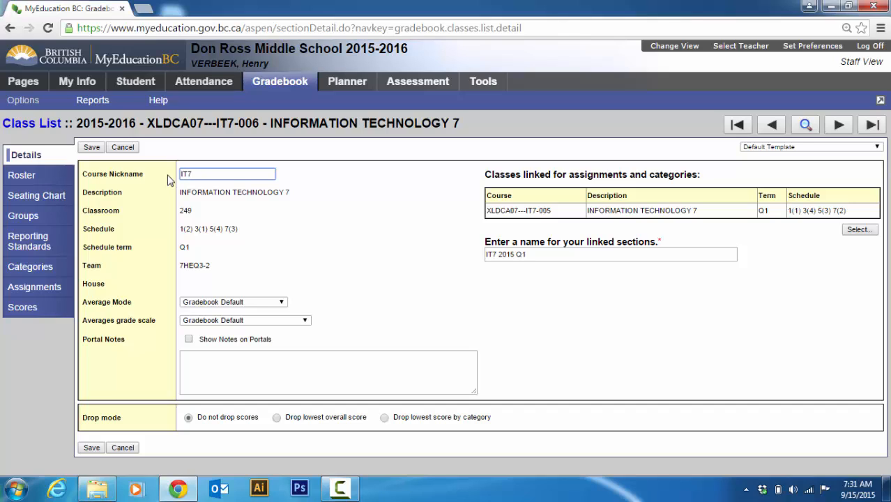
pyautogui.write('B')
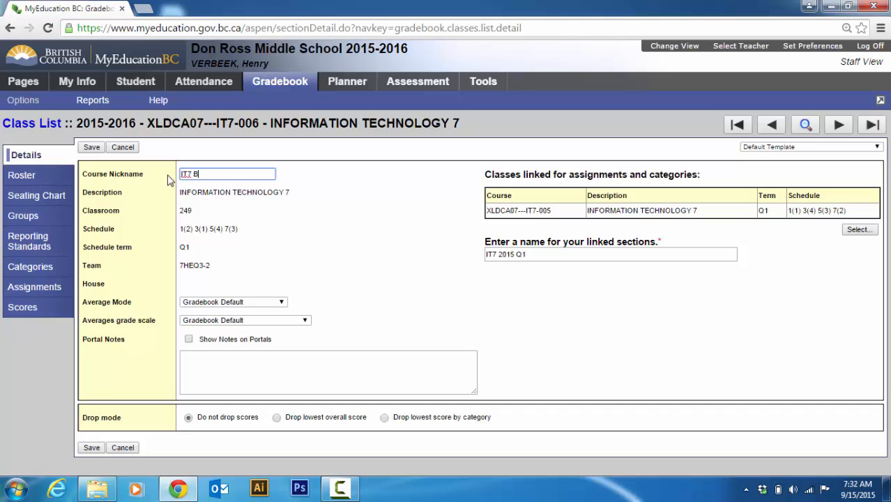
pyautogui.write('lk2')
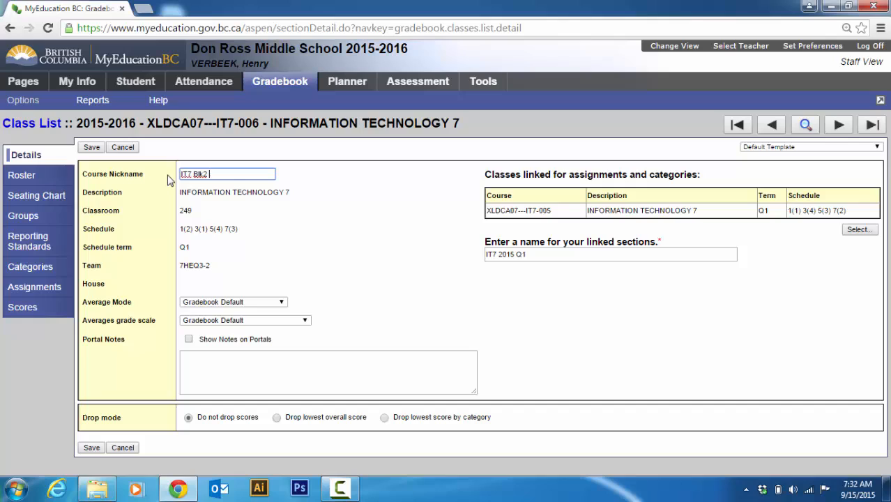
pyautogui.write('Q1')
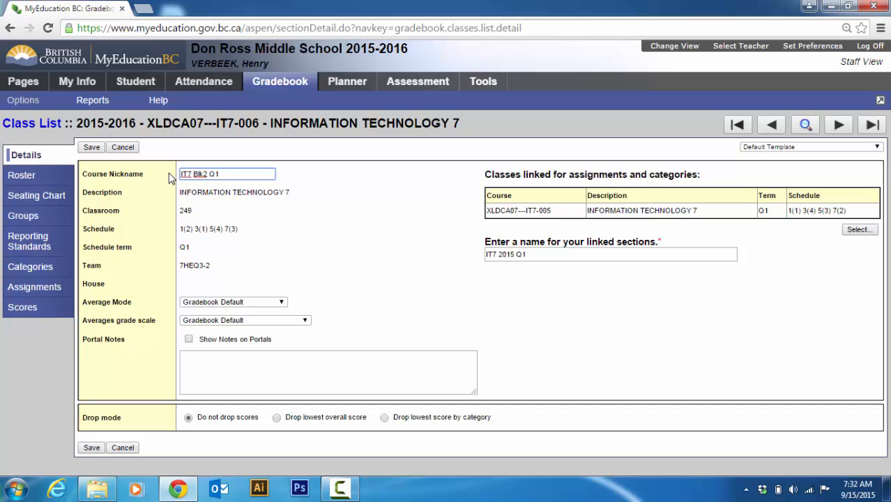
pyautogui.moveTo(359, 215)
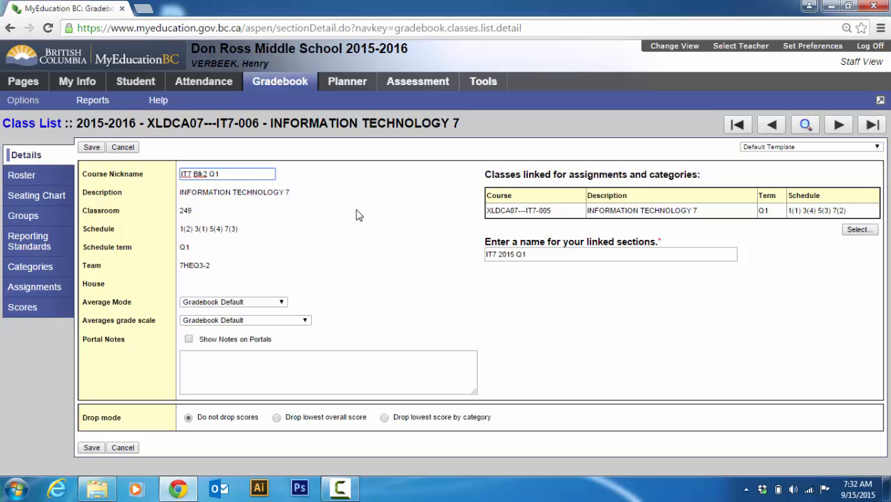
pyautogui.click(92, 147)
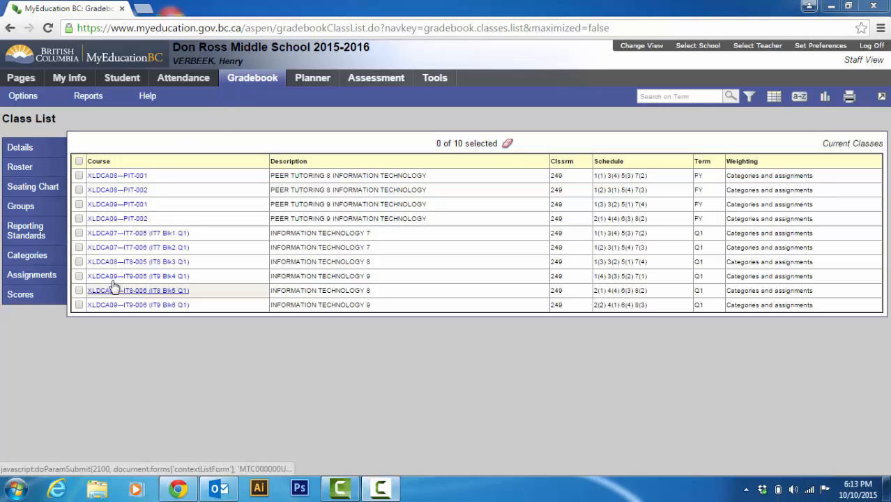
pyautogui.moveTo(138, 232)
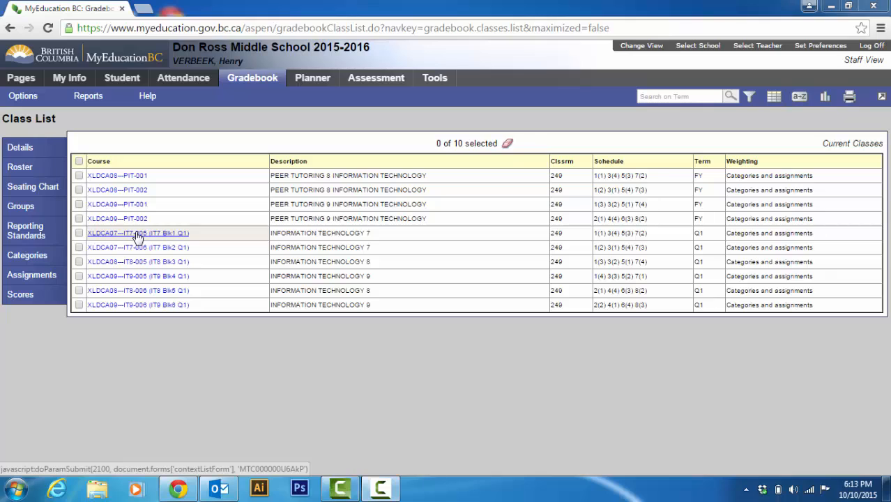
# Open IT7 Blk1 Q1, view its seven assignments, then show the Scores grid
pyautogui.click(138, 233)
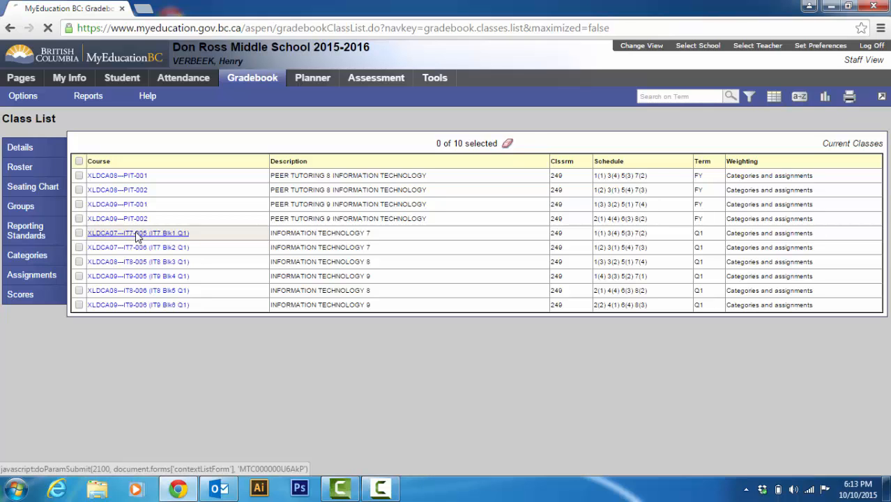
pyautogui.click(138, 233)
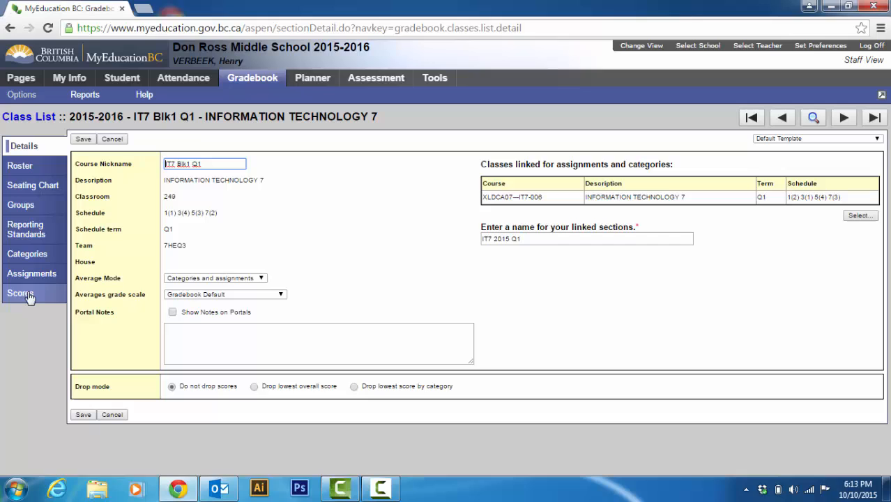
pyautogui.moveTo(32, 273)
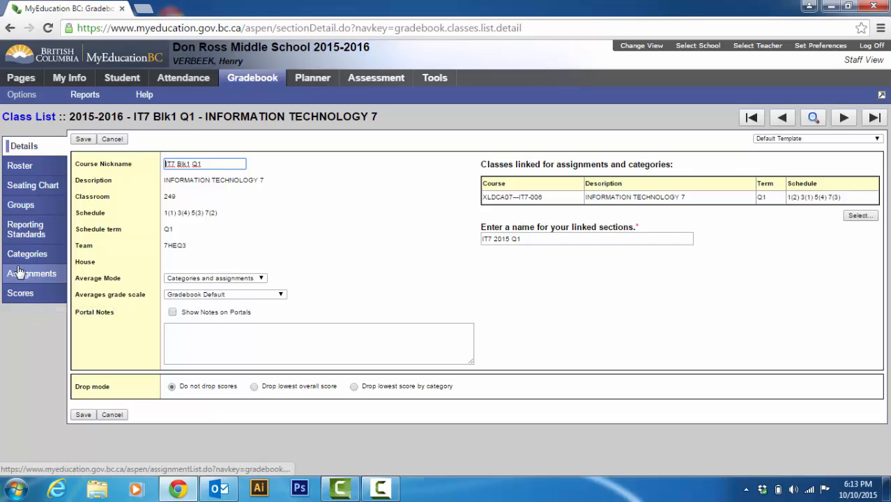
pyautogui.click(32, 273)
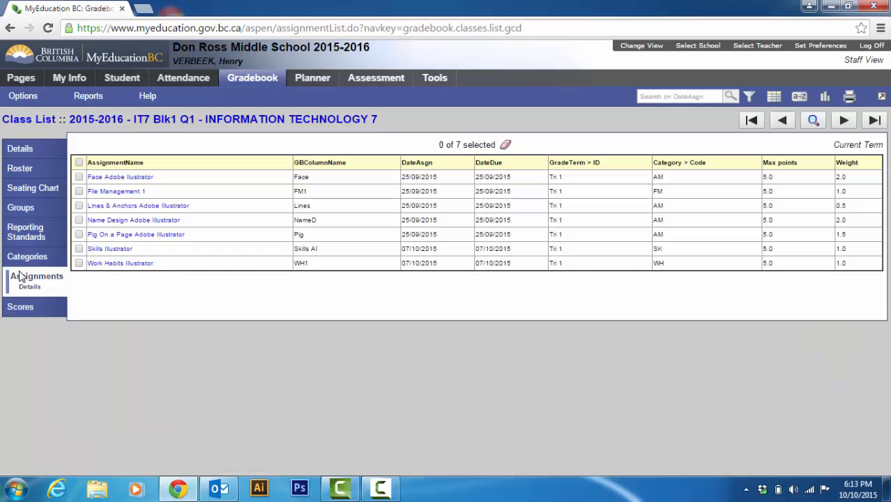
pyautogui.moveTo(23, 96)
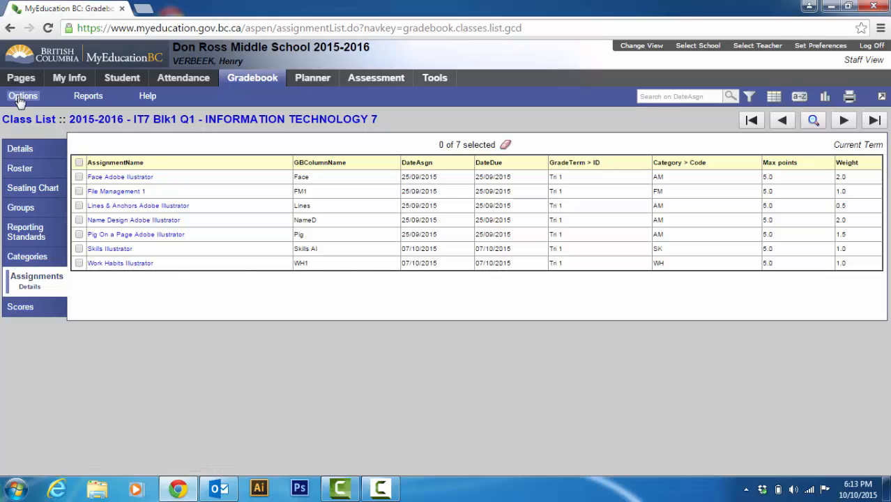
pyautogui.moveTo(55, 339)
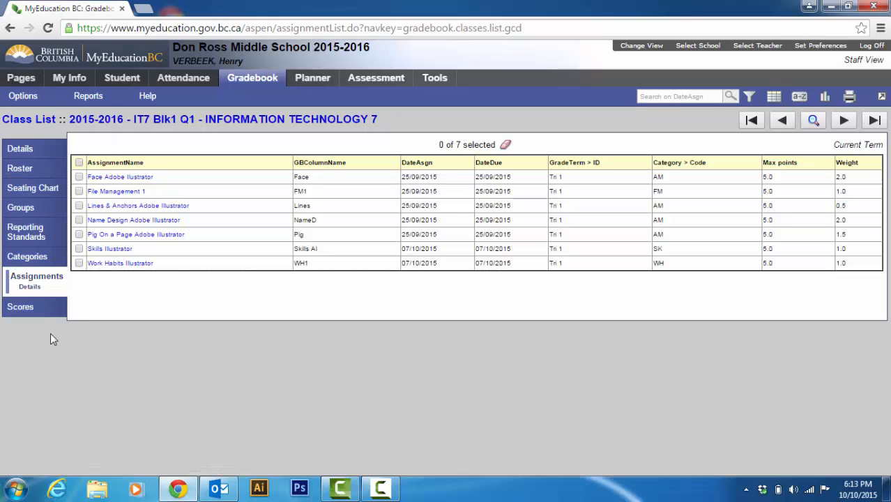
pyautogui.click(21, 307)
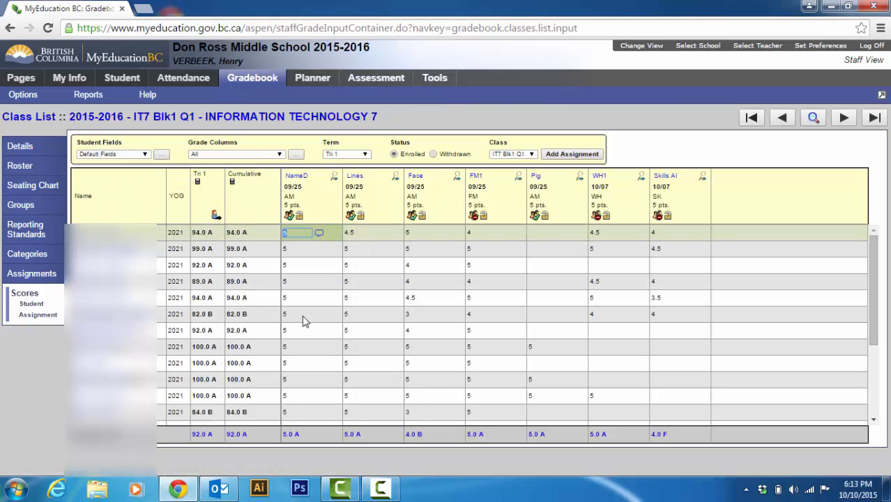
pyautogui.moveTo(196, 294)
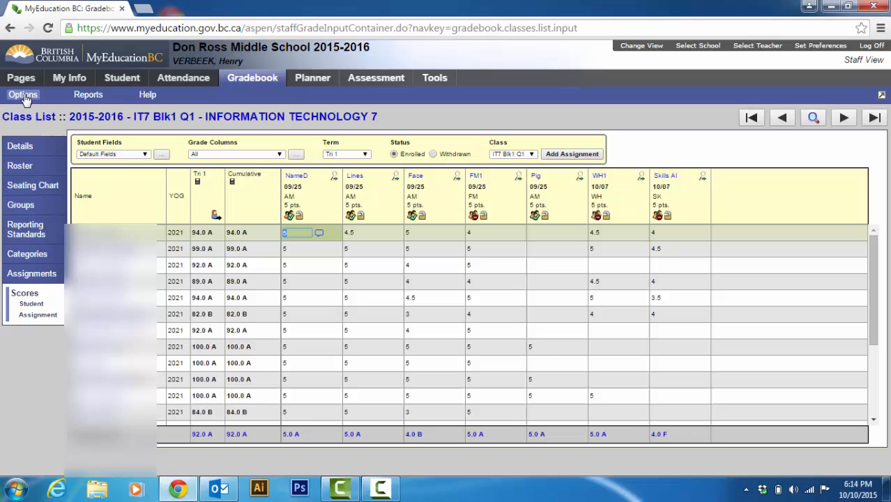
# Start a new IT7 Blk1 Q1 assignment with category AM Assignments
pyautogui.click(23, 94)
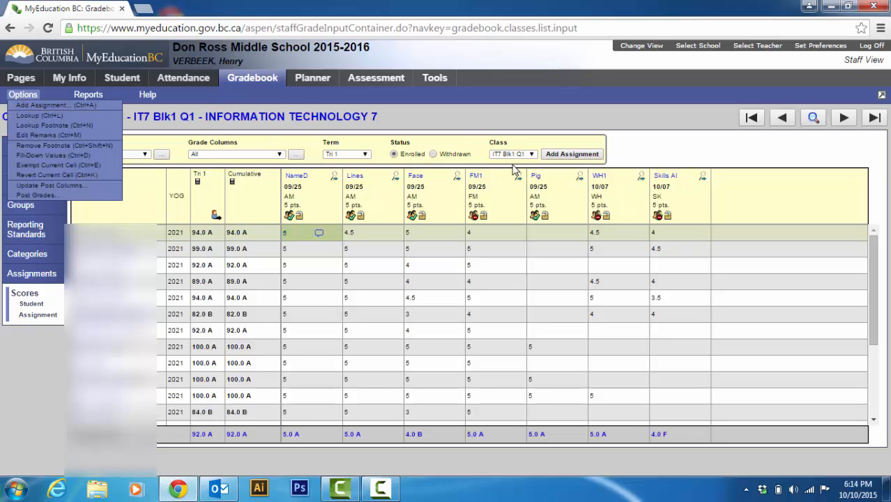
pyautogui.click(687, 152)
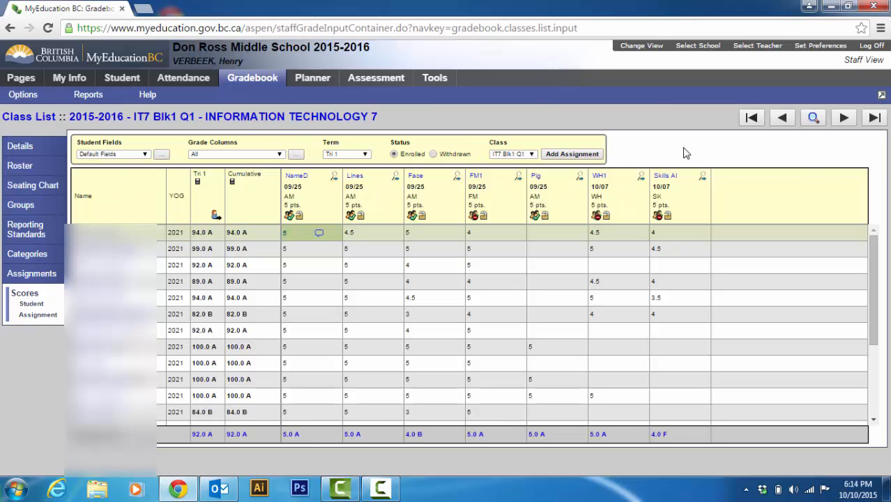
pyautogui.moveTo(572, 154)
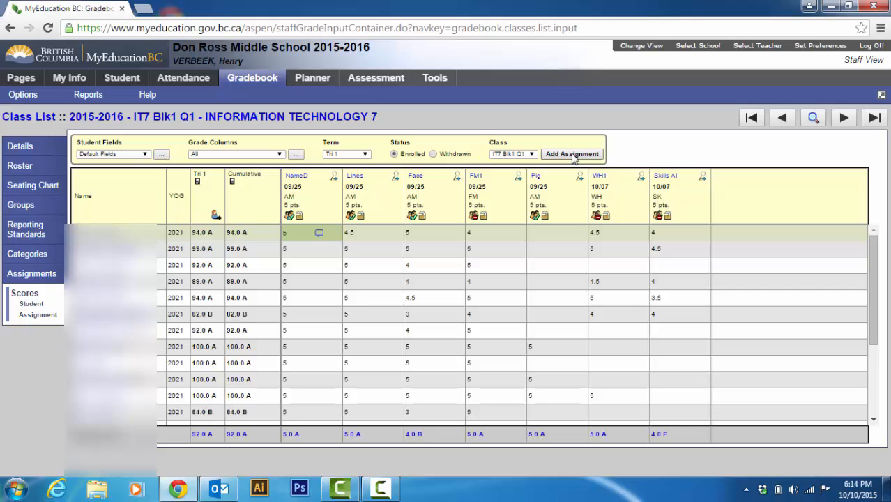
pyautogui.click(572, 154)
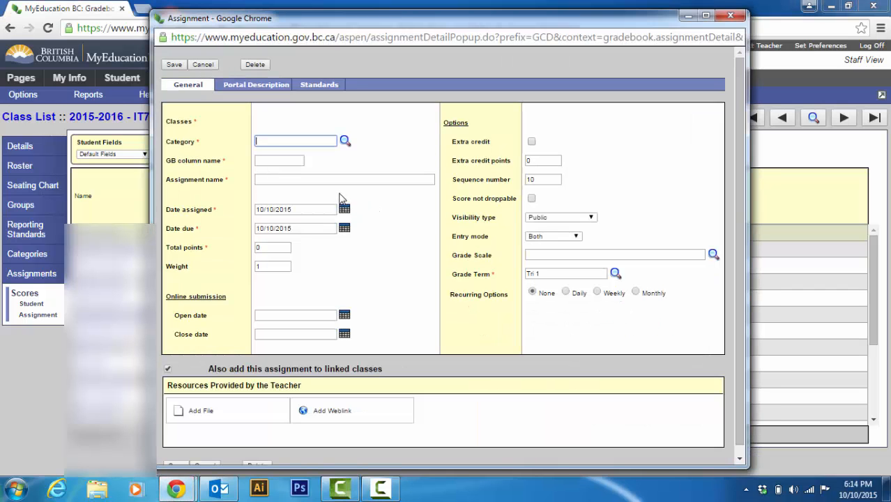
pyautogui.click(345, 141)
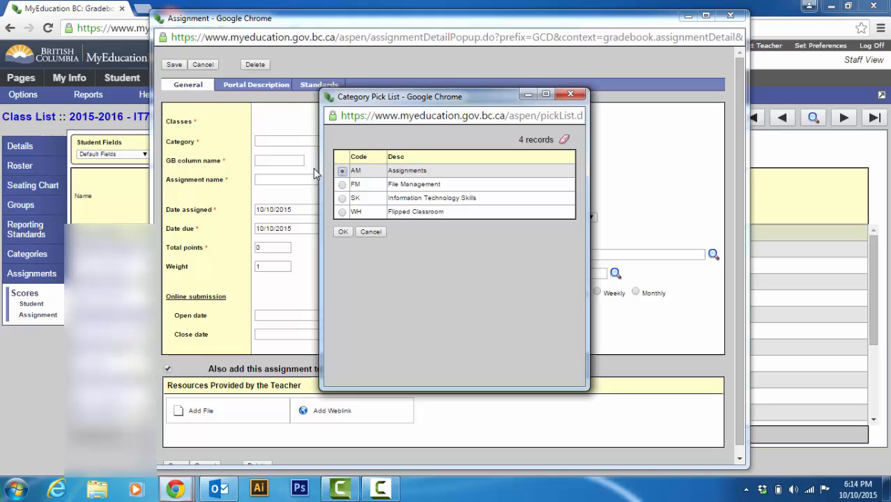
pyautogui.moveTo(377, 181)
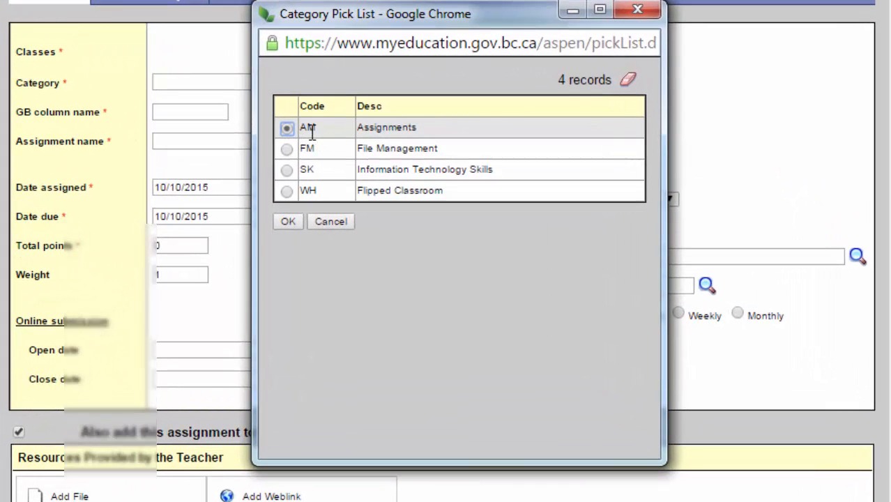
pyautogui.click(288, 221)
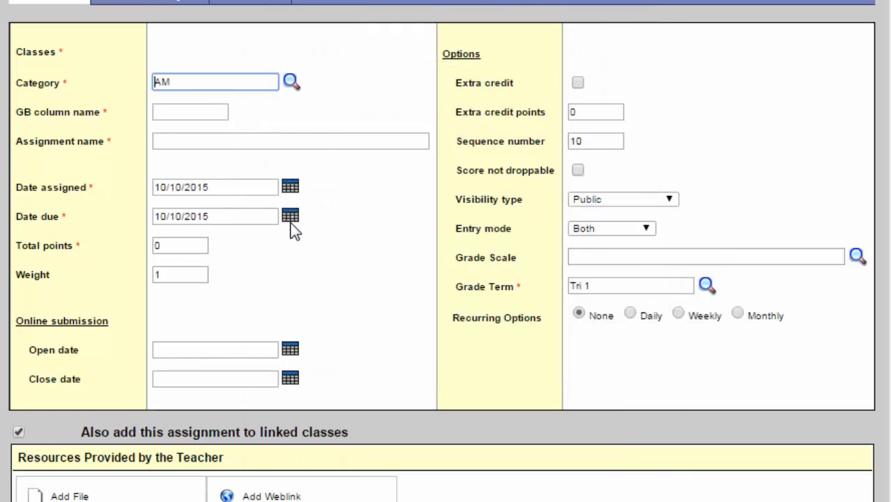
# Set the gradebook column name to BG1
pyautogui.click(189, 112)
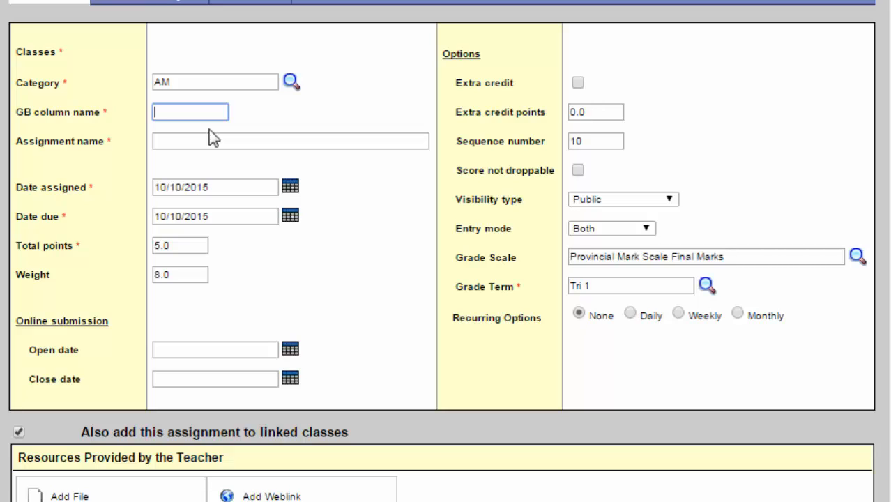
pyautogui.write('Bg')
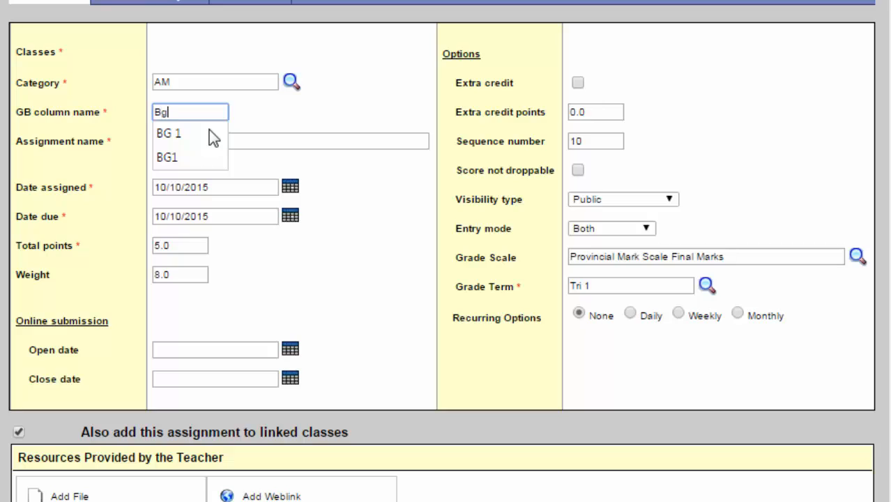
pyautogui.press('Backspace')
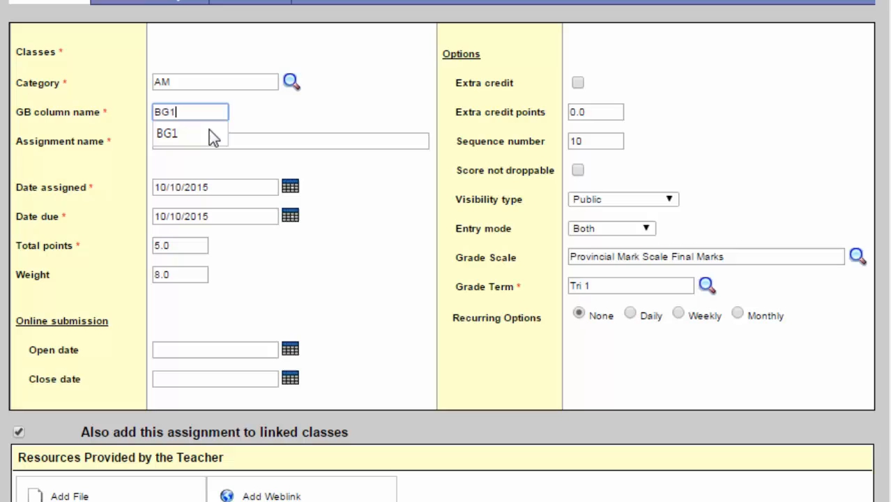
pyautogui.moveTo(220, 160)
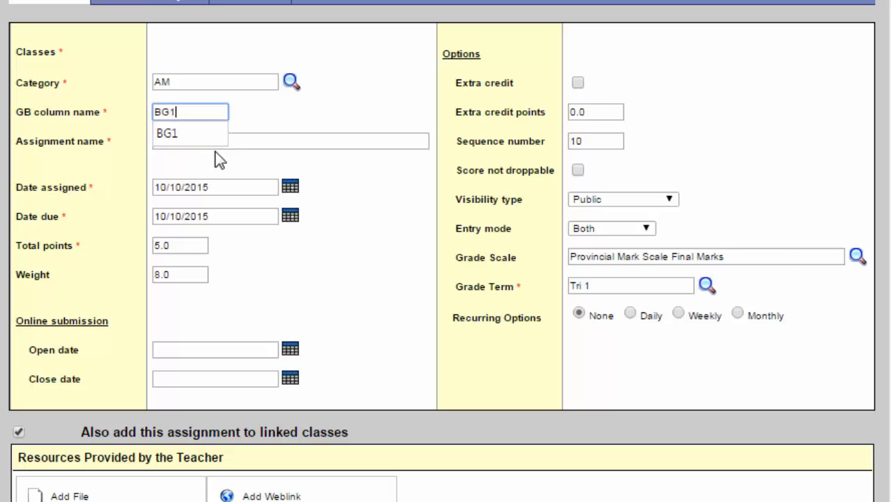
# Enter 'Background 1 Photoshop' as the assignment name
pyautogui.click(290, 141)
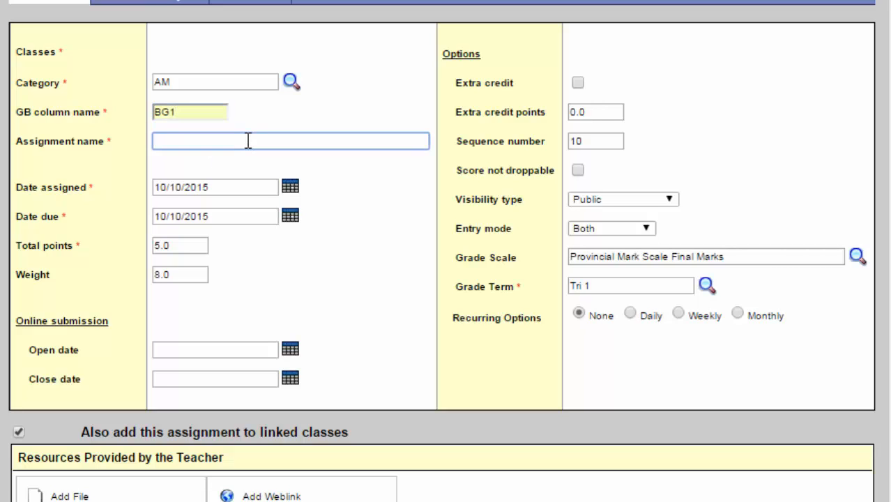
pyautogui.write('Back')
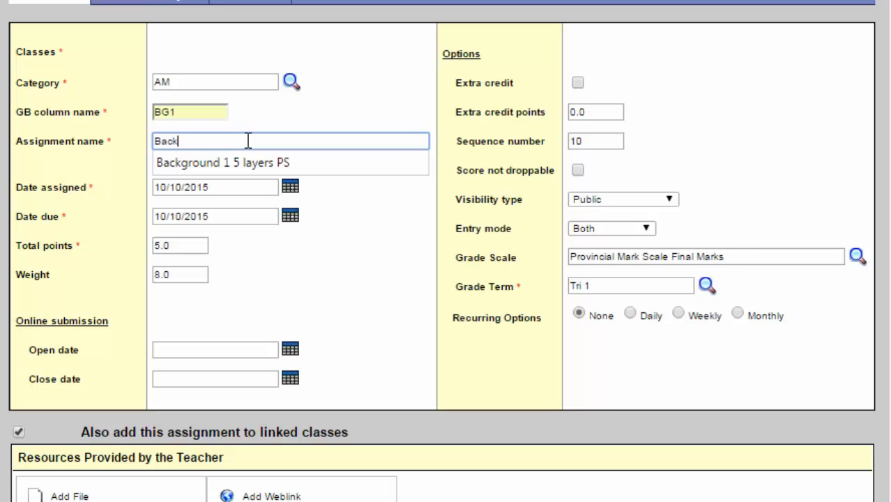
pyautogui.write('grounds')
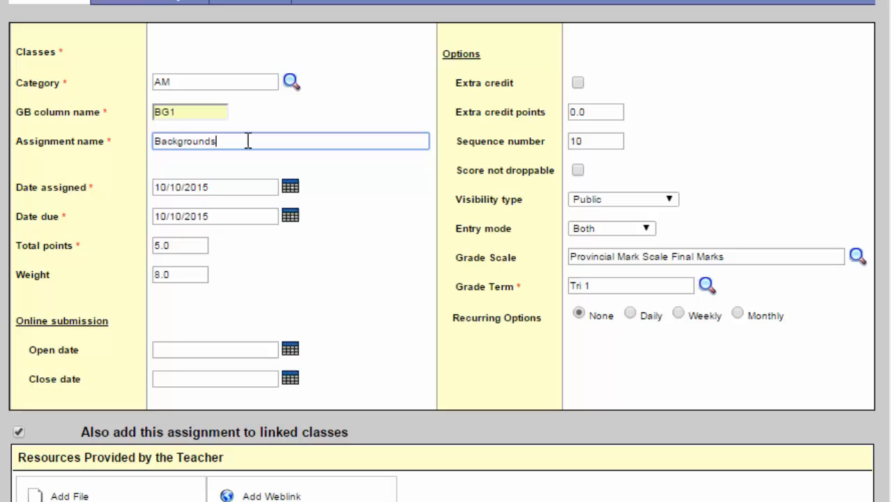
pyautogui.write('Background 1')
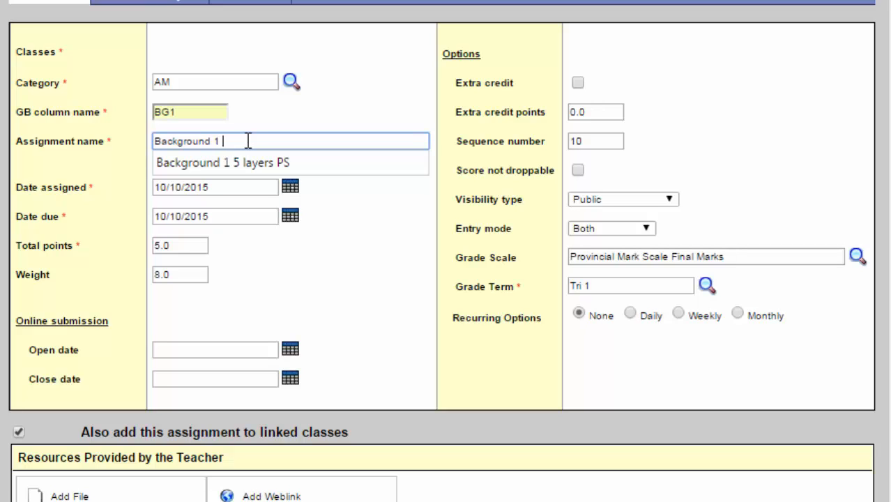
pyautogui.write('Pho')
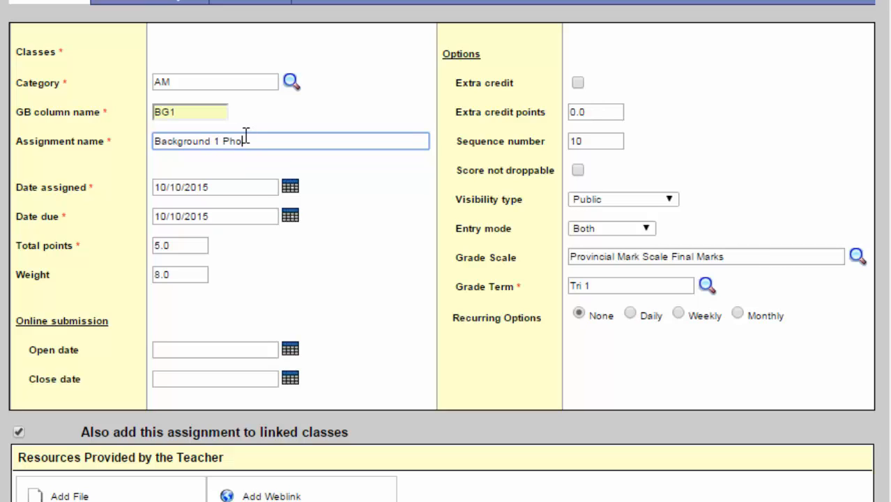
pyautogui.write('toshop')
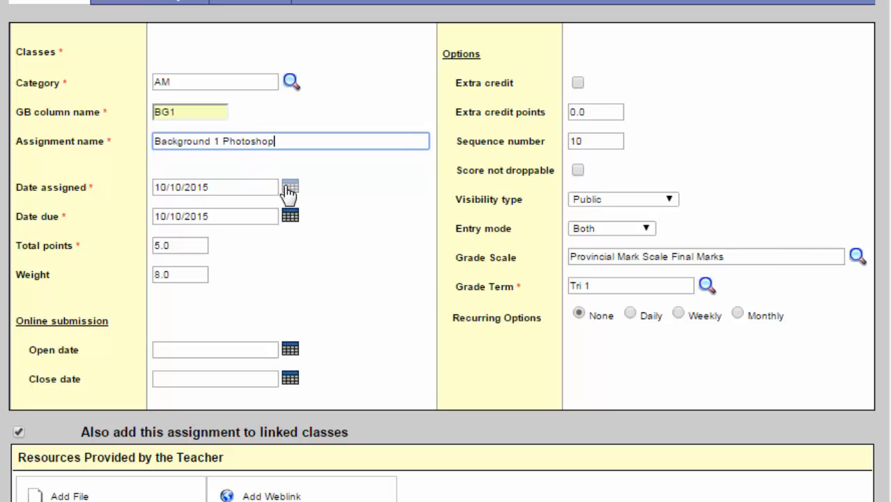
pyautogui.moveTo(290, 216)
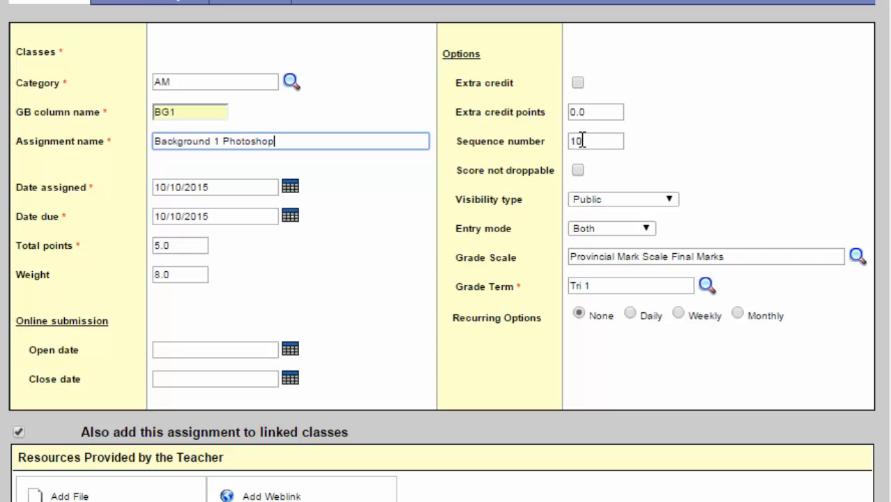
pyautogui.moveTo(571, 162)
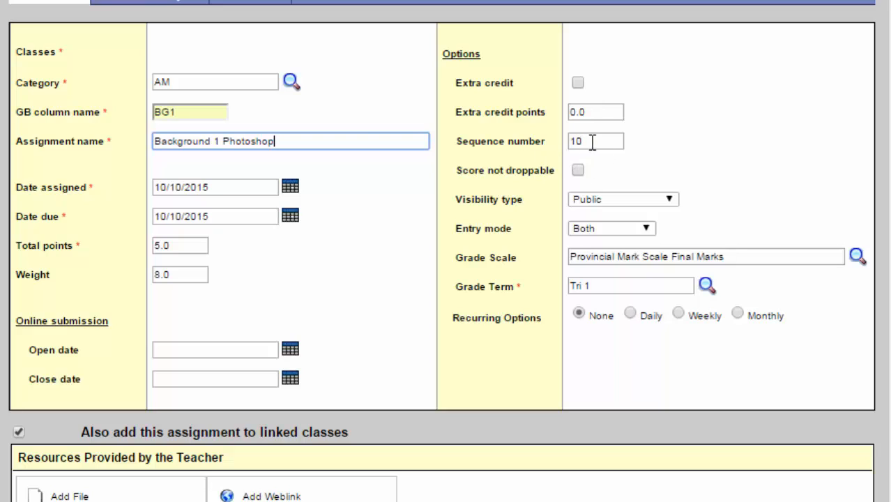
# Replace the Background 1 Photoshop weight of 8.0 with .6
pyautogui.click(595, 142)
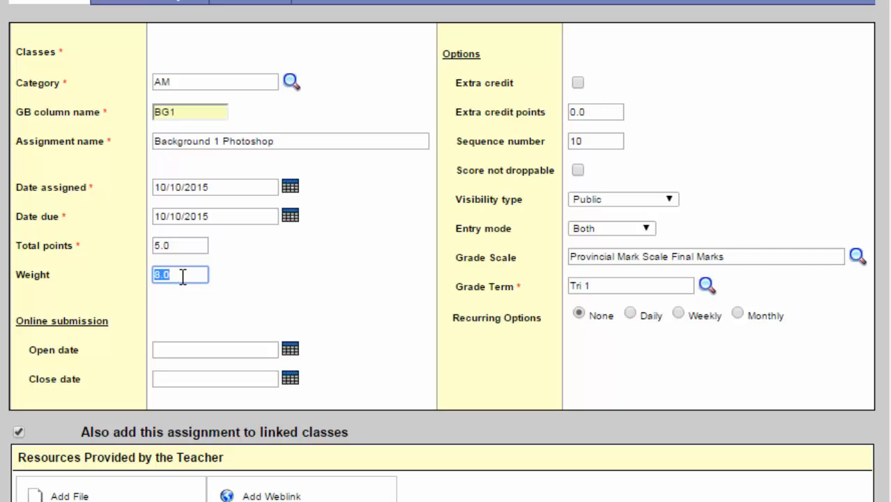
pyautogui.write('1')
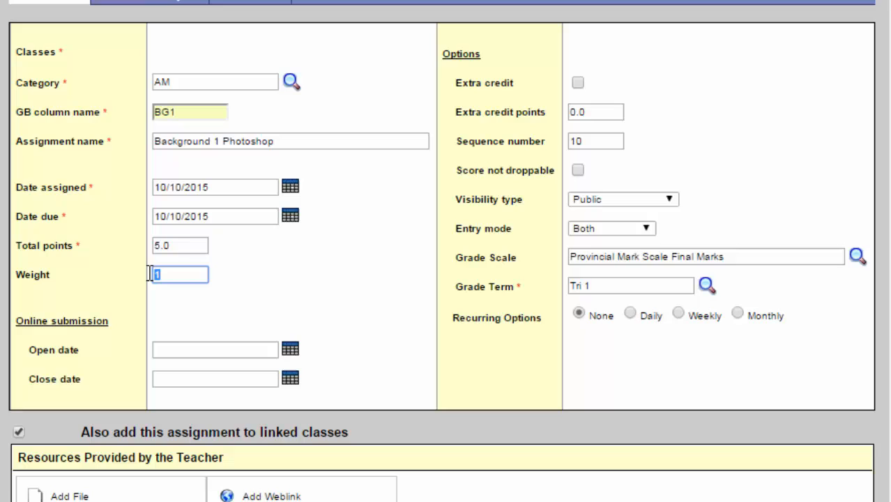
pyautogui.moveTo(174, 247)
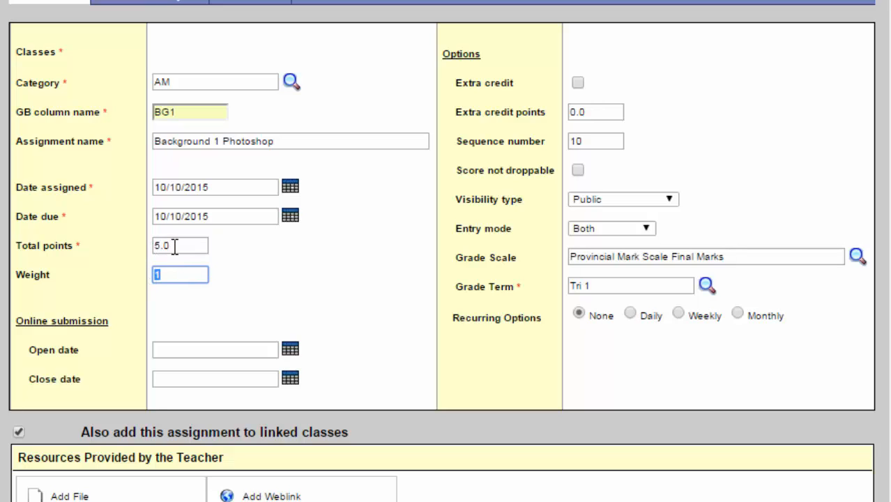
pyautogui.moveTo(193, 244)
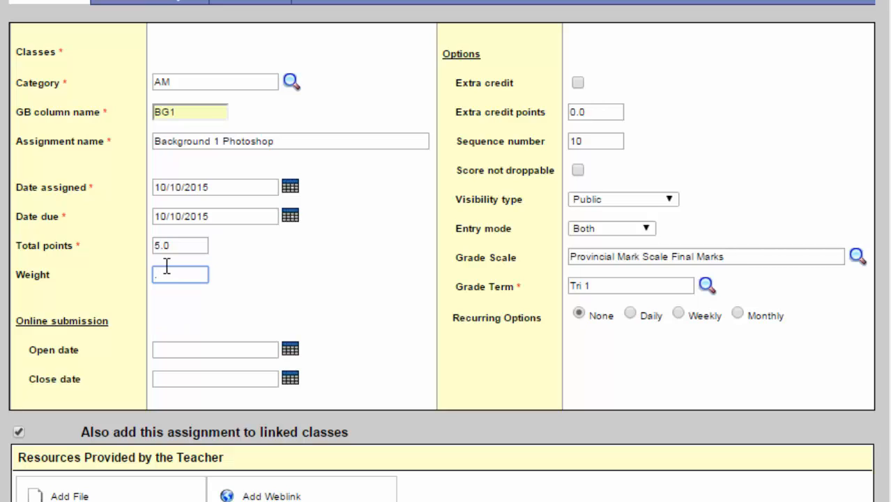
pyautogui.write('.6')
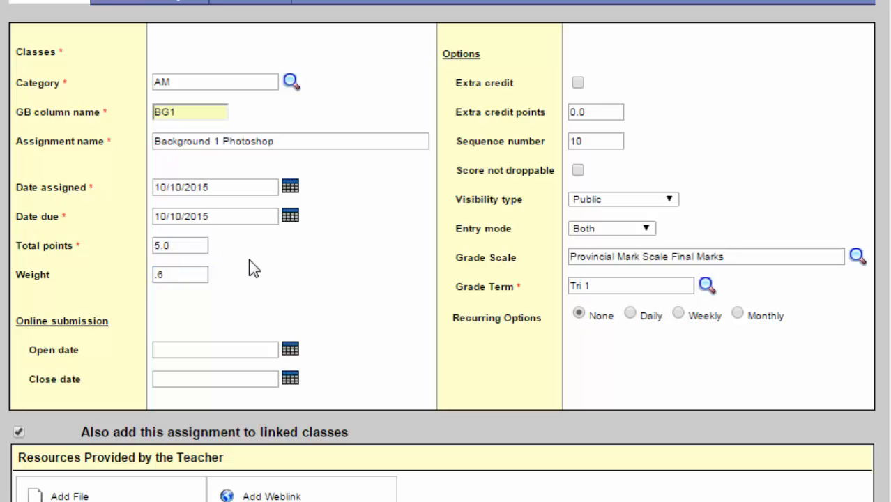
pyautogui.moveTo(323, 286)
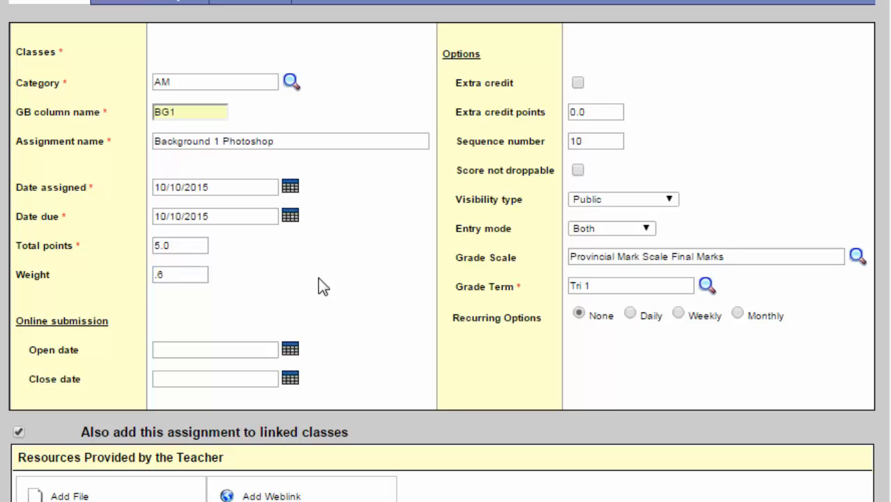
pyautogui.moveTo(597, 249)
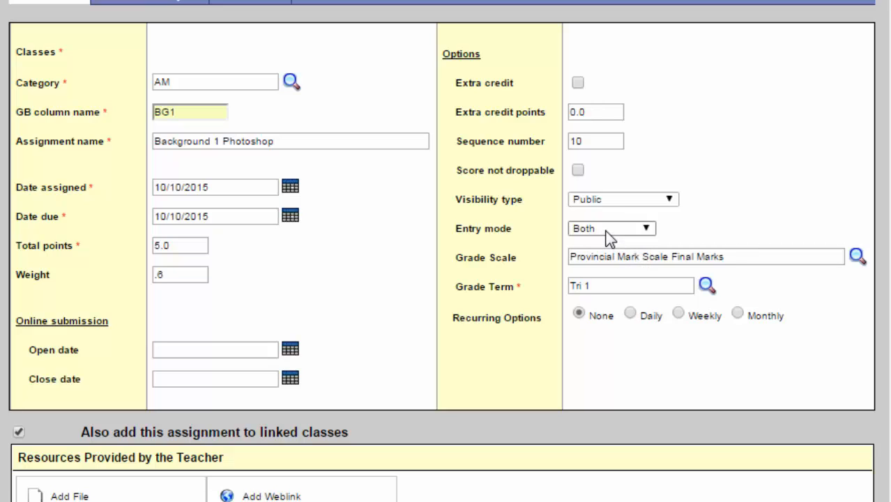
pyautogui.click(610, 228)
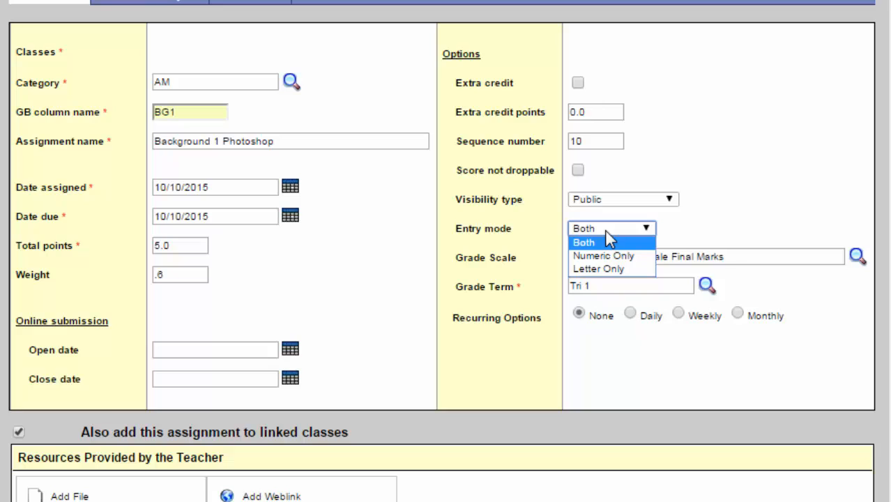
pyautogui.moveTo(697, 234)
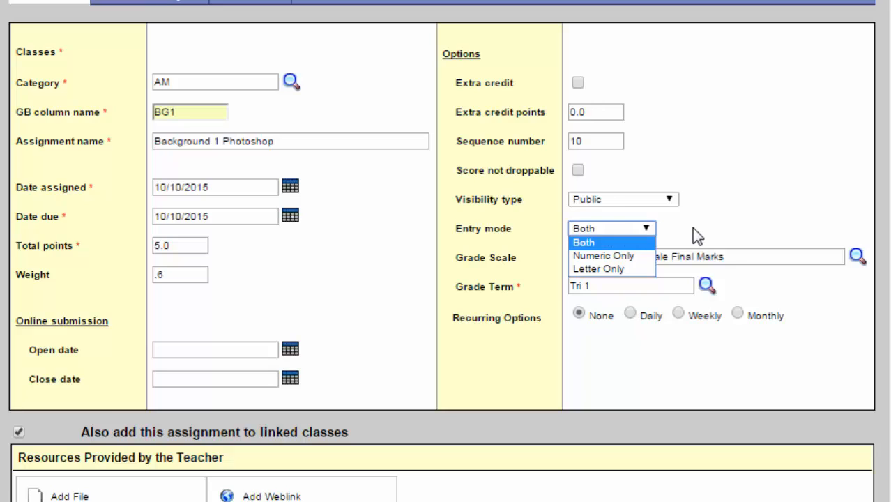
pyautogui.click(583, 242)
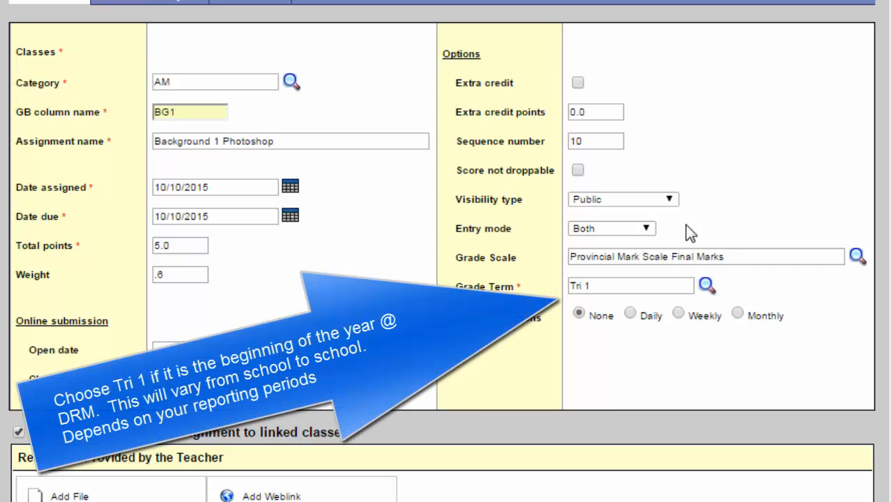
pyautogui.moveTo(644, 230)
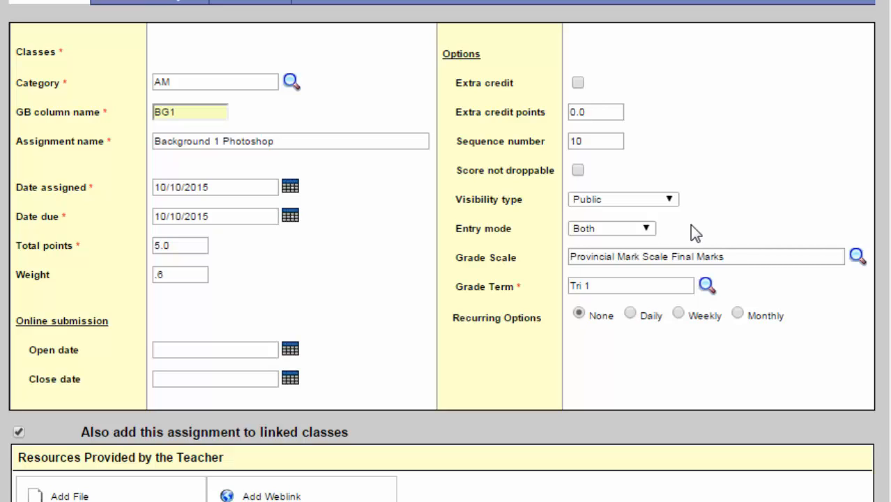
pyautogui.moveTo(282, 326)
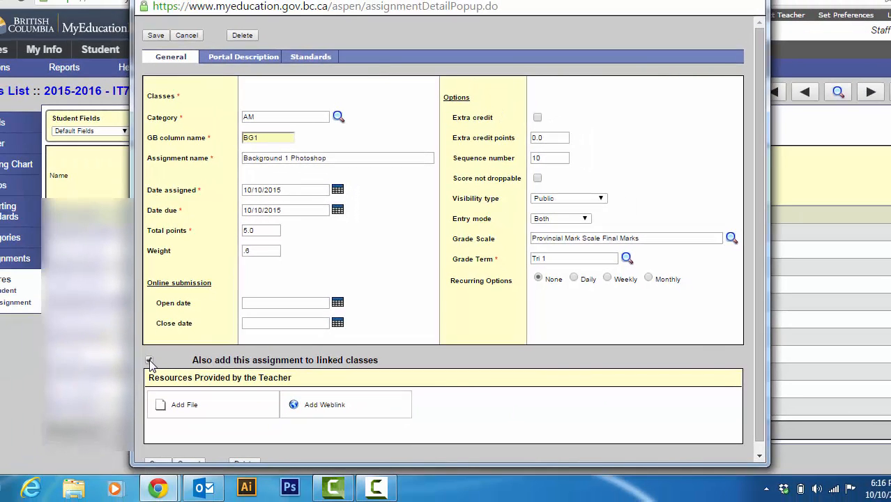
# Save Background 1 Photoshop to linked classes, adding a BG1 column dated 10/10
pyautogui.click(149, 360)
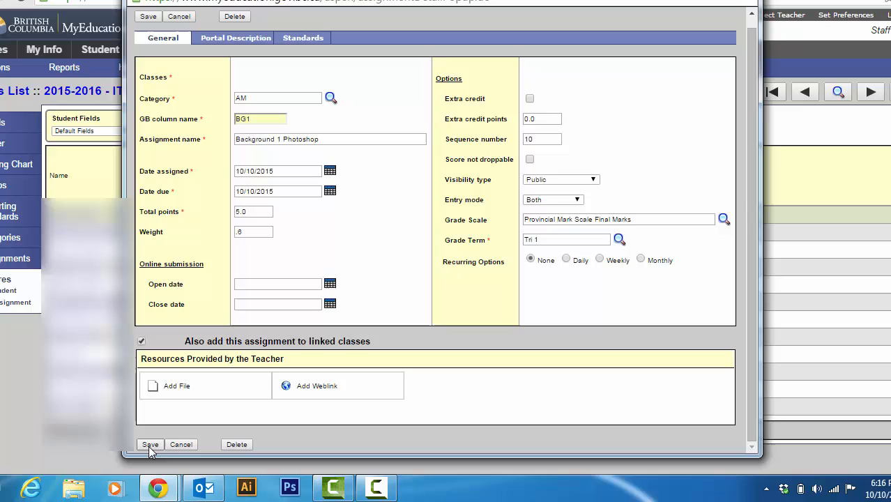
pyautogui.click(149, 445)
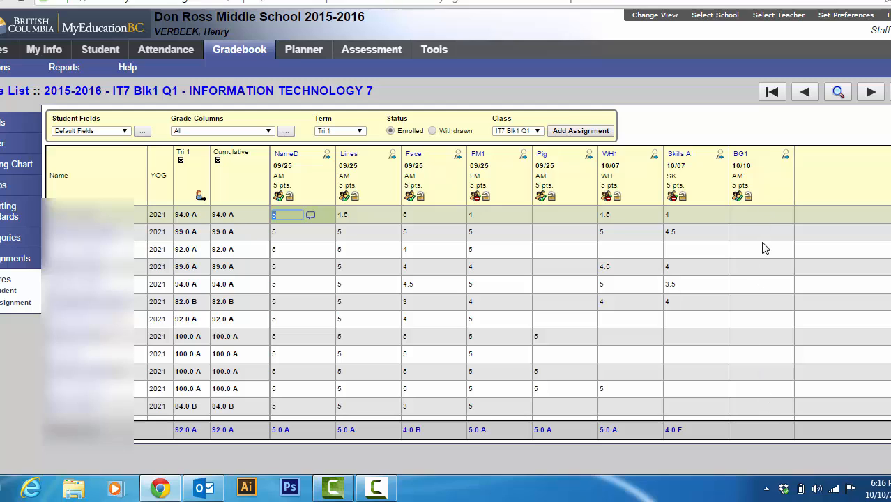
pyautogui.moveTo(762, 217)
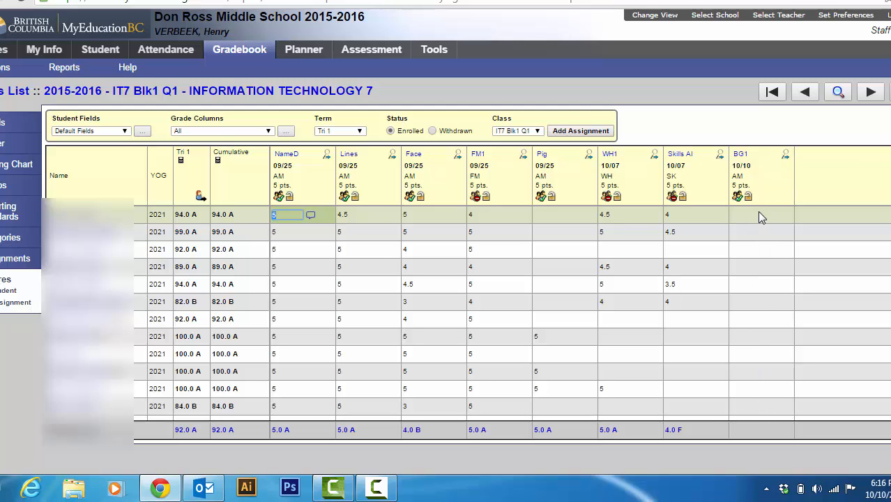
# Enter a score of 5 in the first student's BG1 cell
pyautogui.click(759, 214)
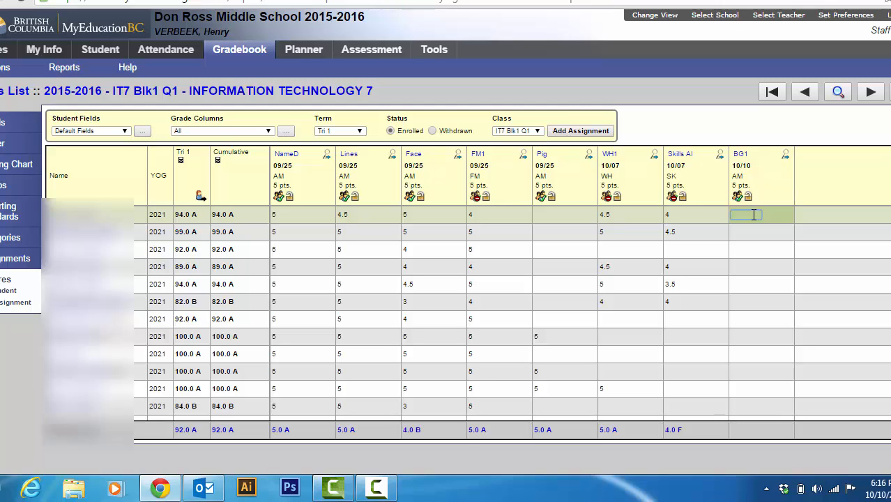
pyautogui.write('5')
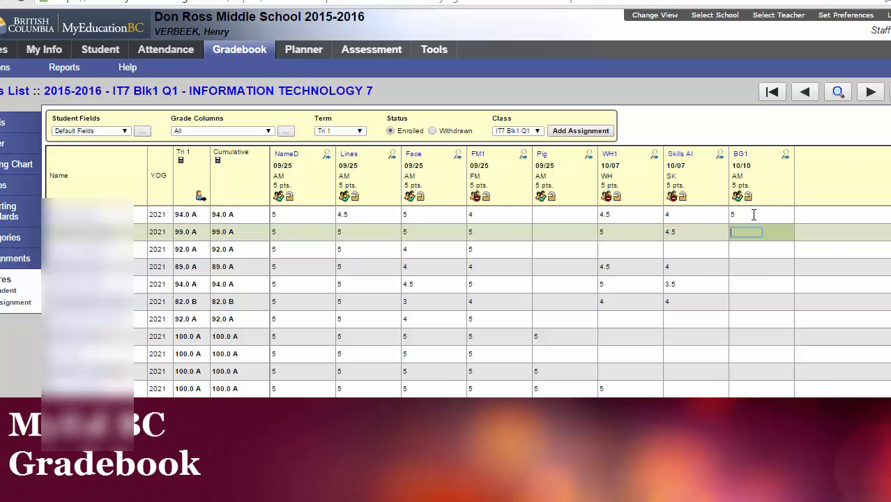
pyautogui.moveTo(828, 222)
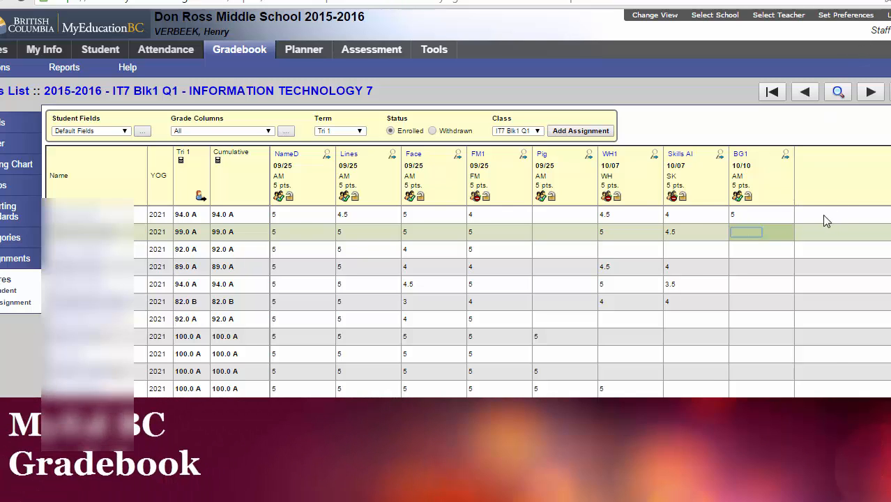
pyautogui.moveTo(755, 256)
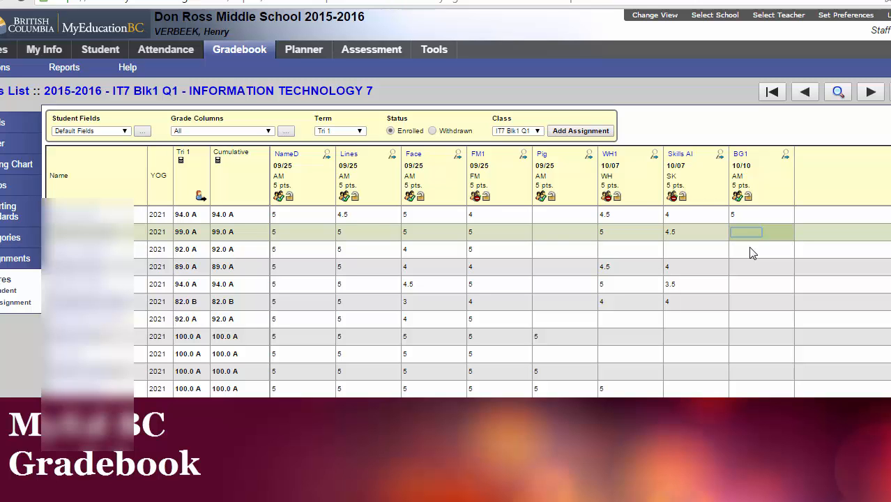
pyautogui.moveTo(700, 272)
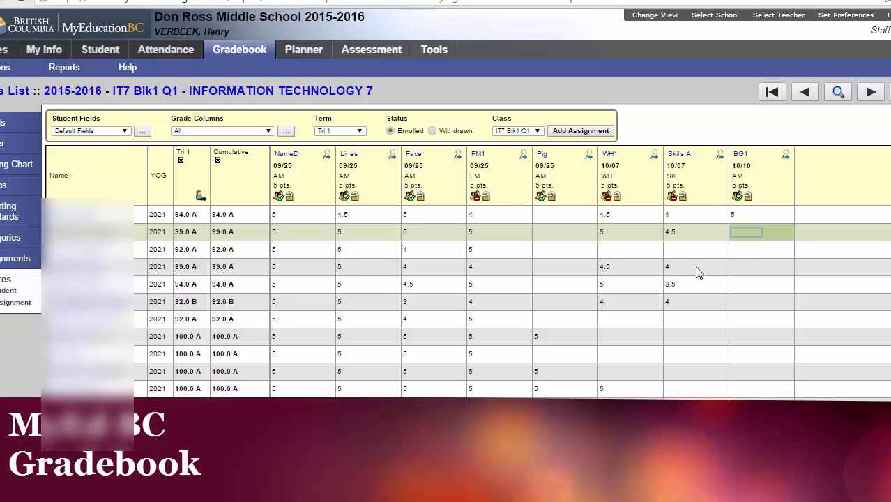